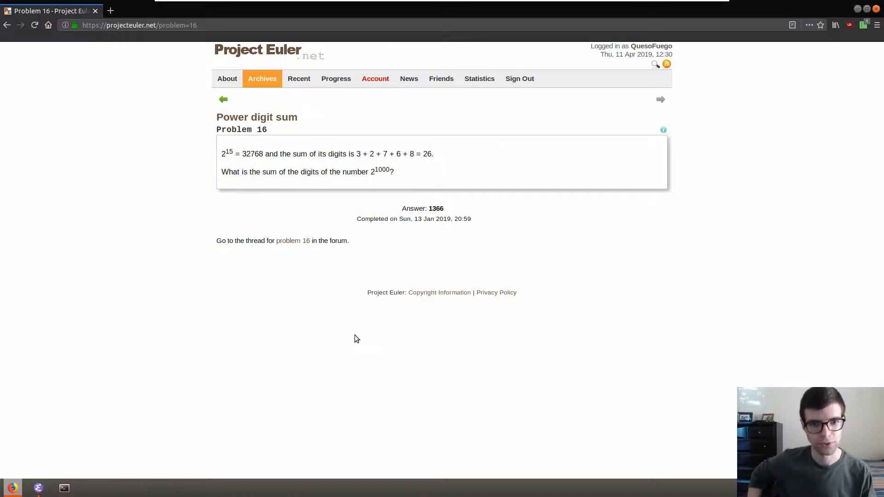
mouse_move(53, 176)
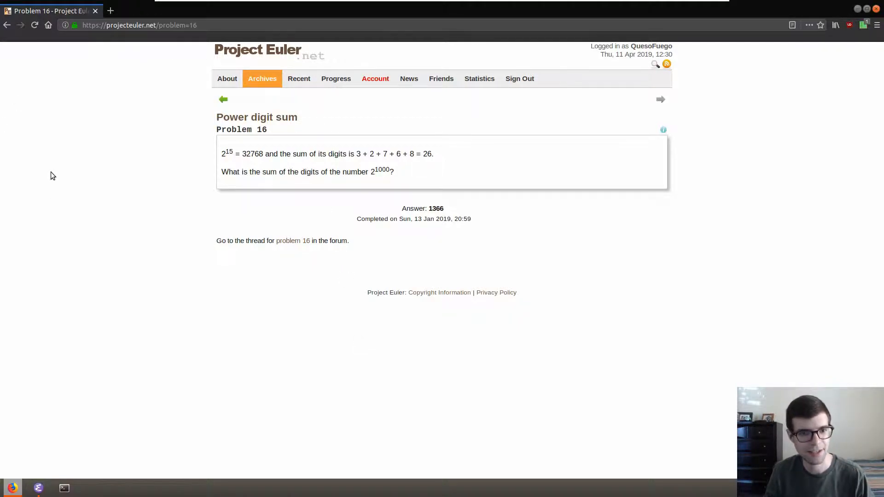
mouse_move(98, 232)
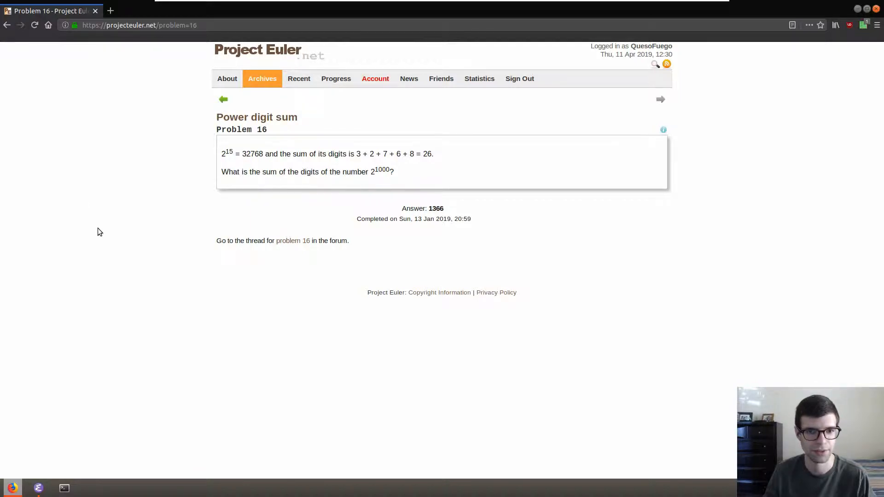
mouse_move(126, 236)
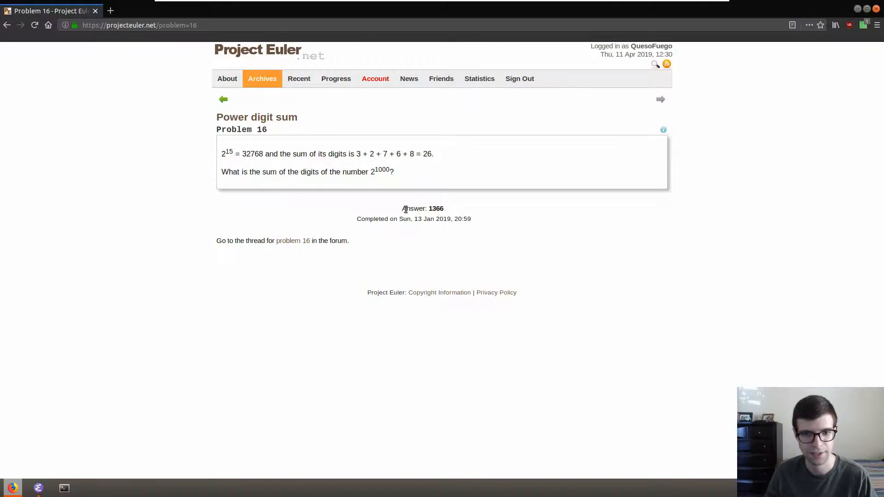
mouse_move(150, 202)
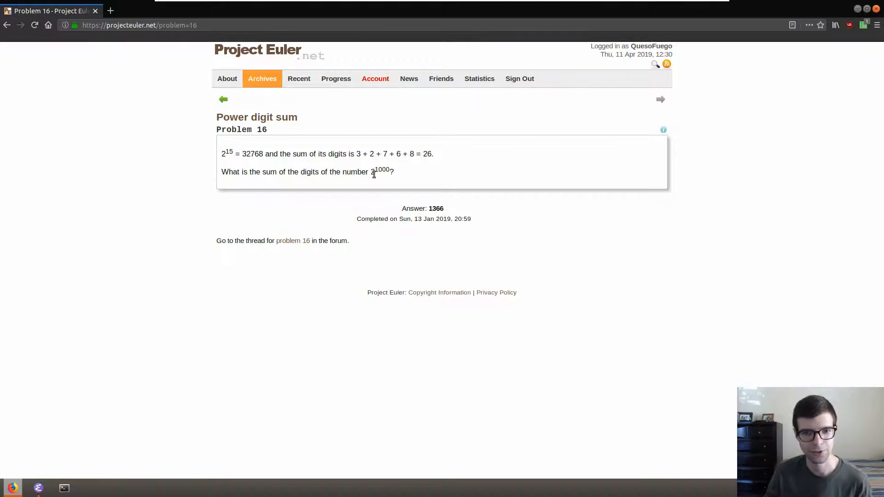
Step: Write a 'Project Euler #16' comment asking the digit sum of 2^1000, then #include <stdio.h>
double_click(380, 170)
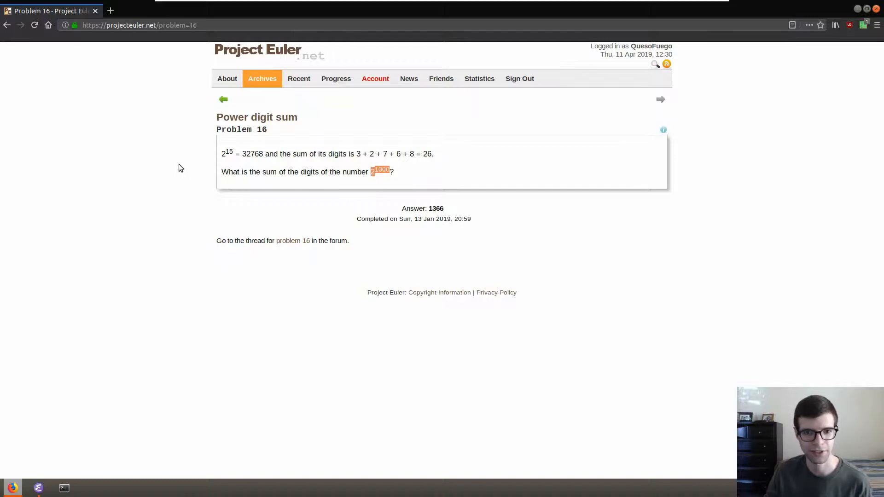
mouse_move(187, 168)
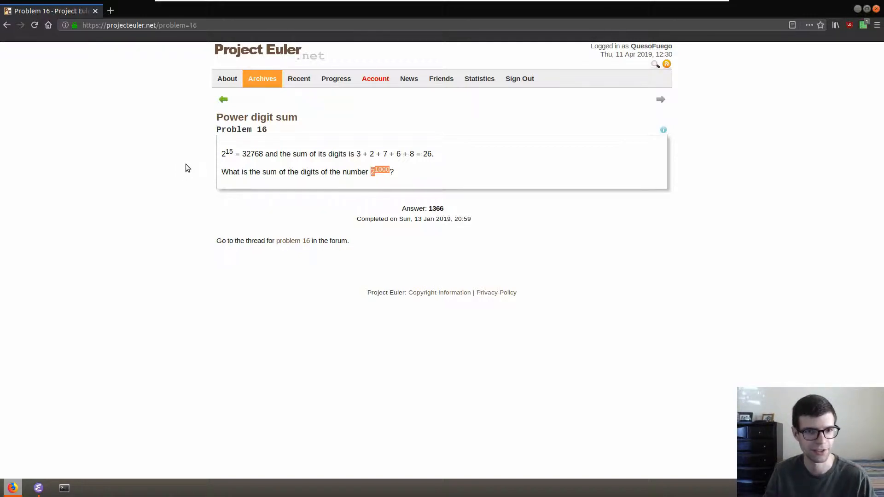
mouse_move(186, 189)
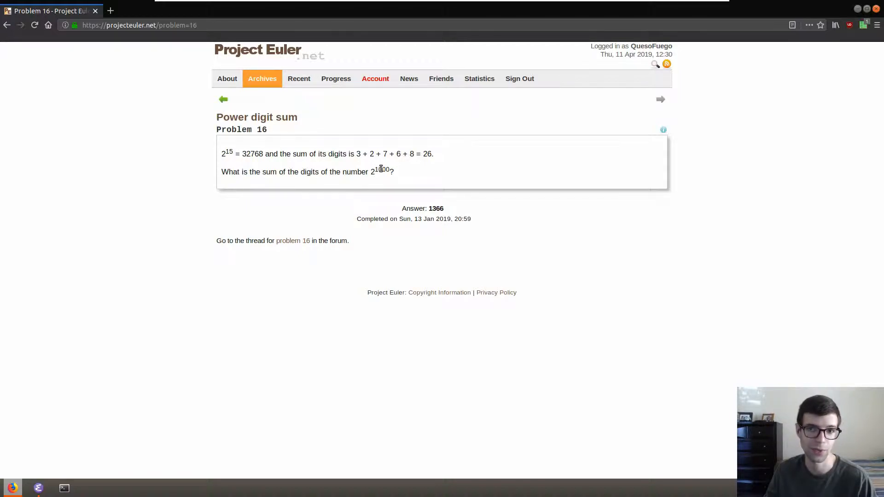
left_click_drag(362, 154, 435, 153)
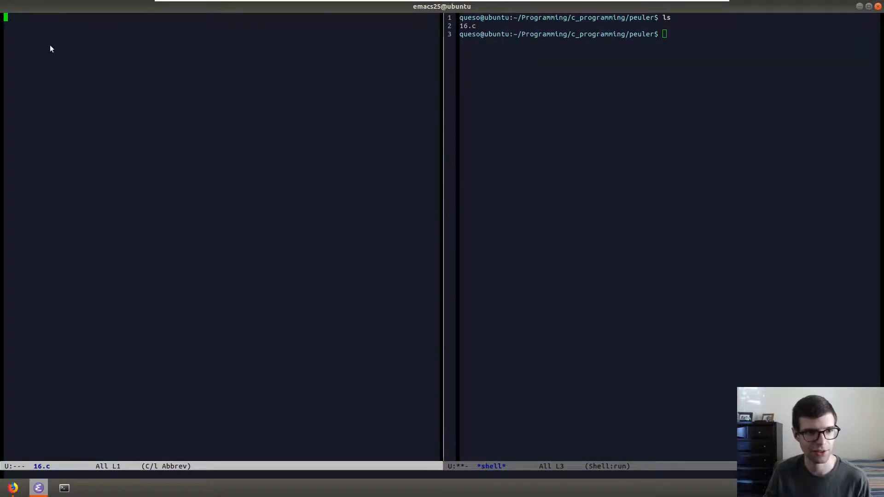
type("/* Pro")
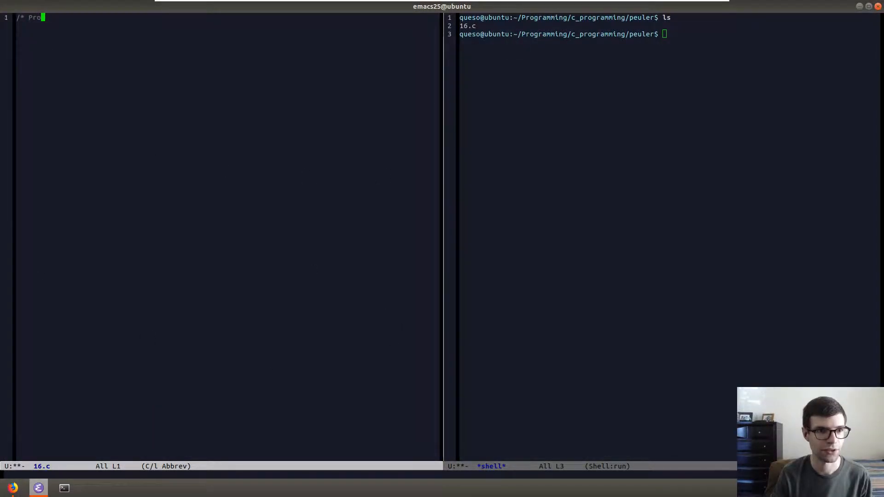
type("ject Euler #")
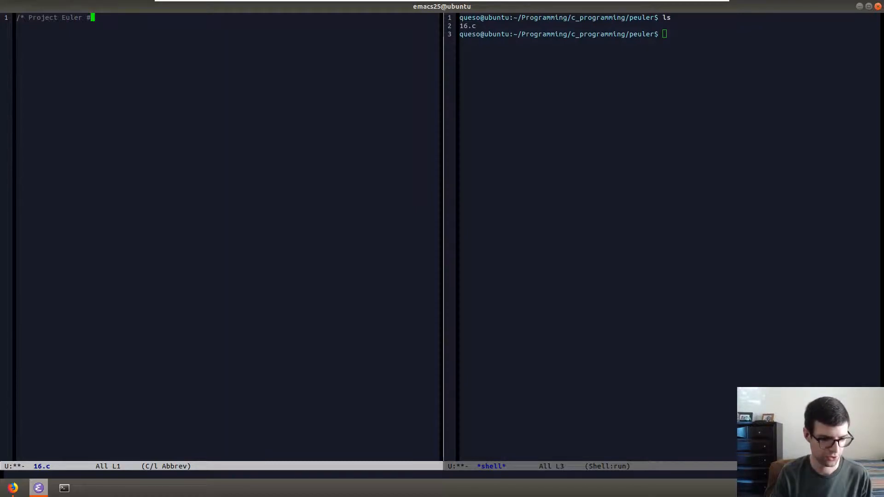
type("16:")
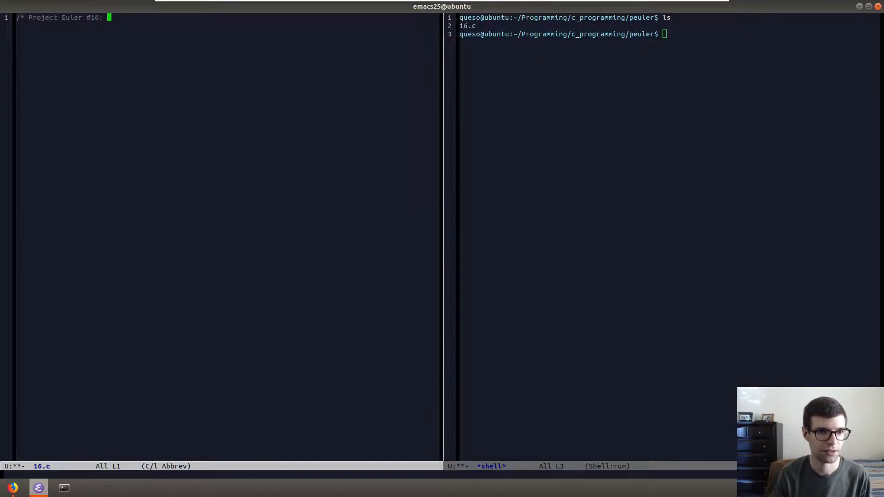
type("What is the sum of the digits of the num")
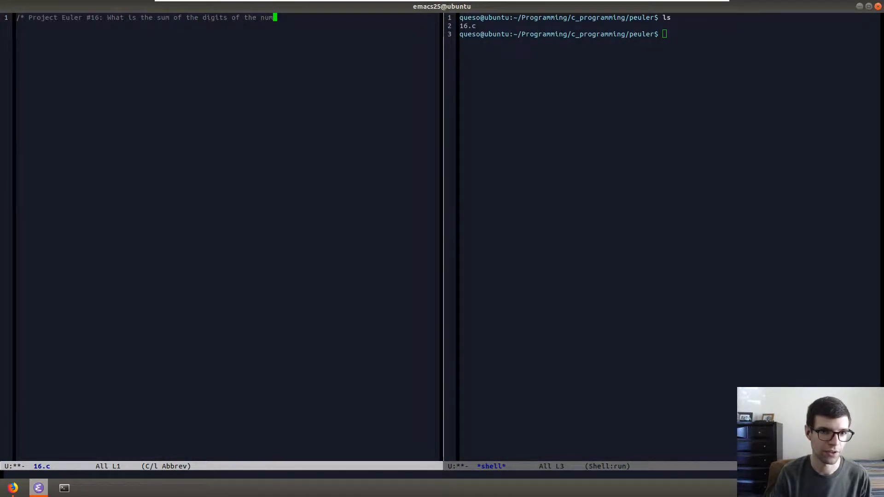
type("ber 2&")
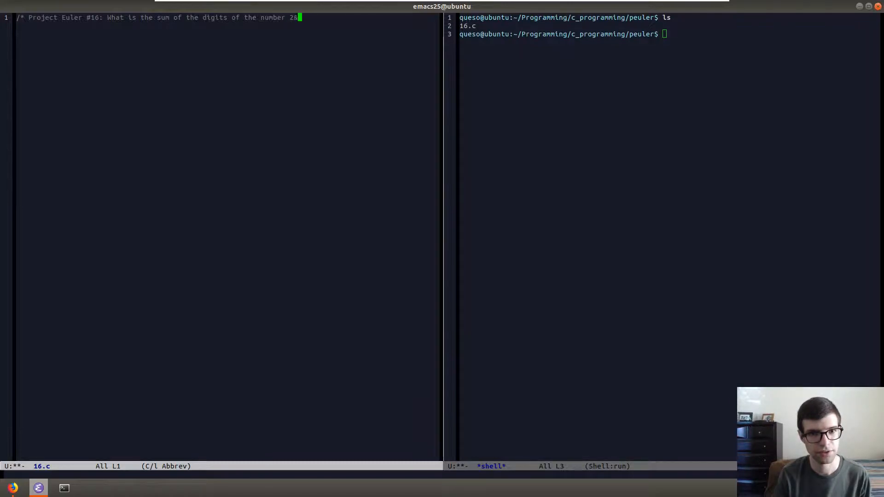
type("^1000")
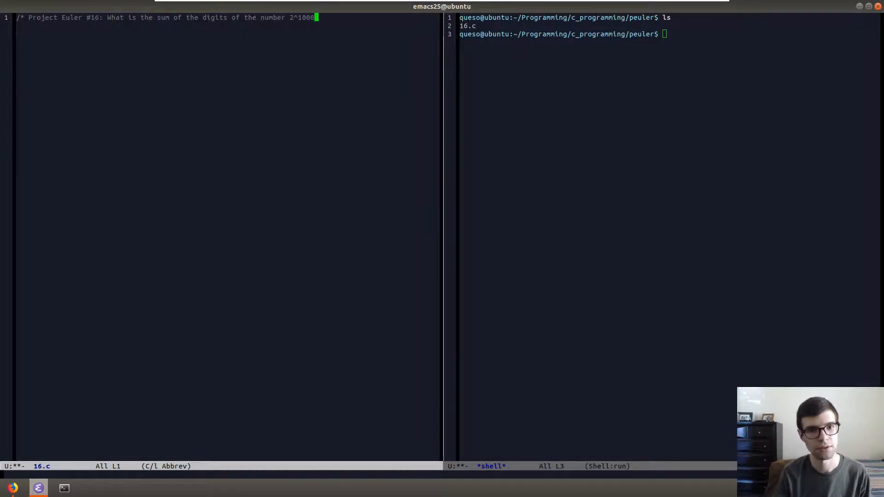
type("? */")
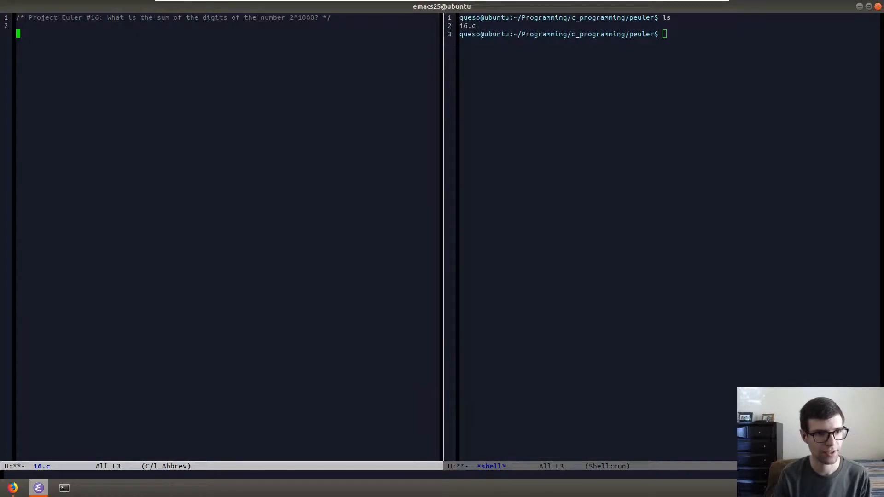
type("#include <std")
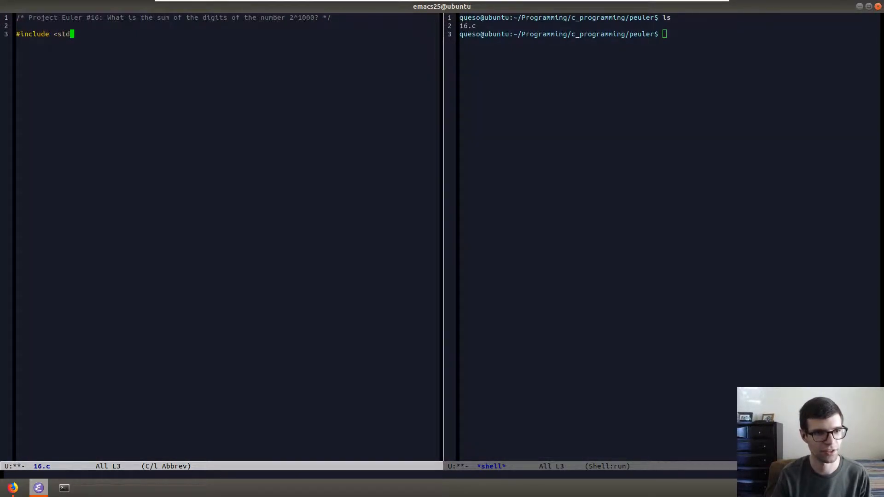
type("io.h>")
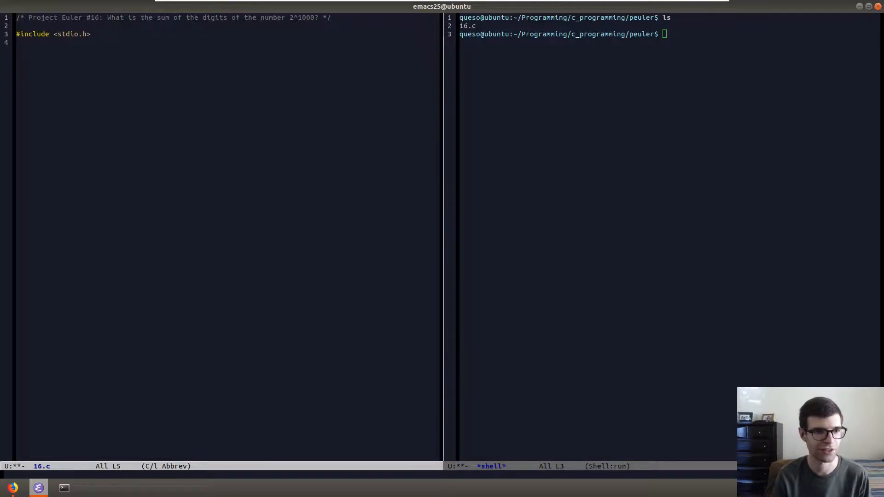
Step: Define MAXDIGITS as 500, commented 'number of digits in our large number'
type("#de")
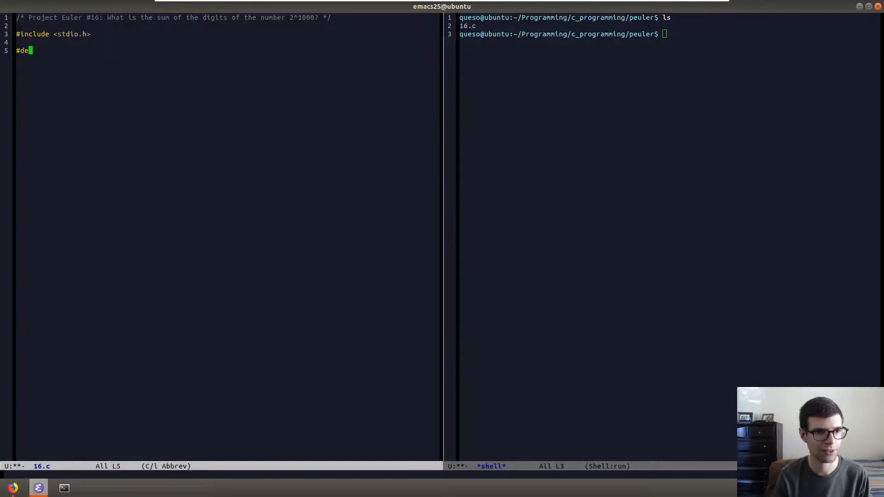
type("fine MA")
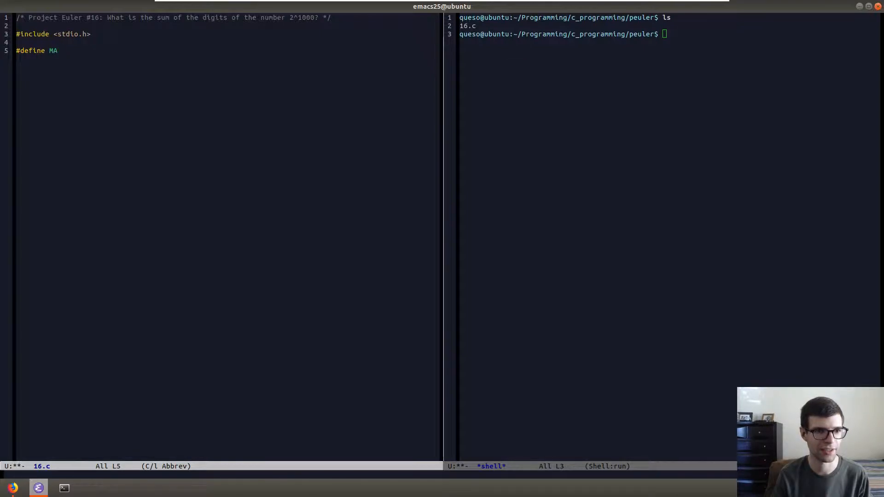
type("XDIGIT")
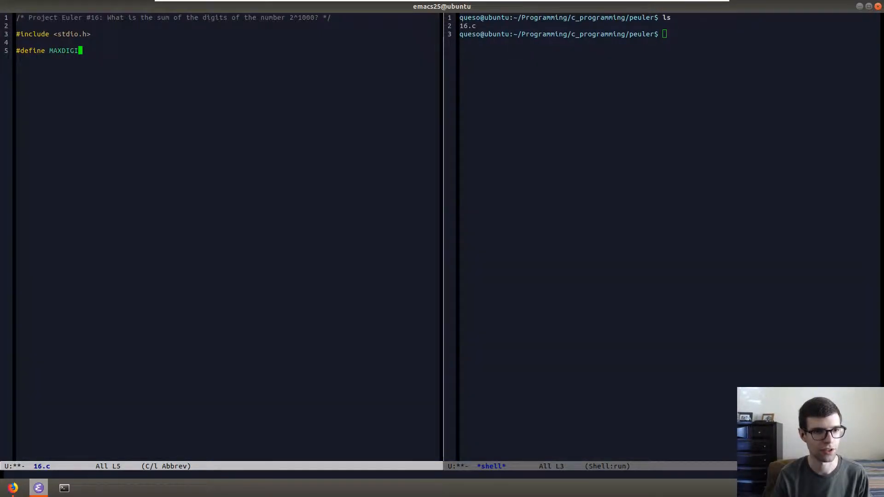
type("TS")
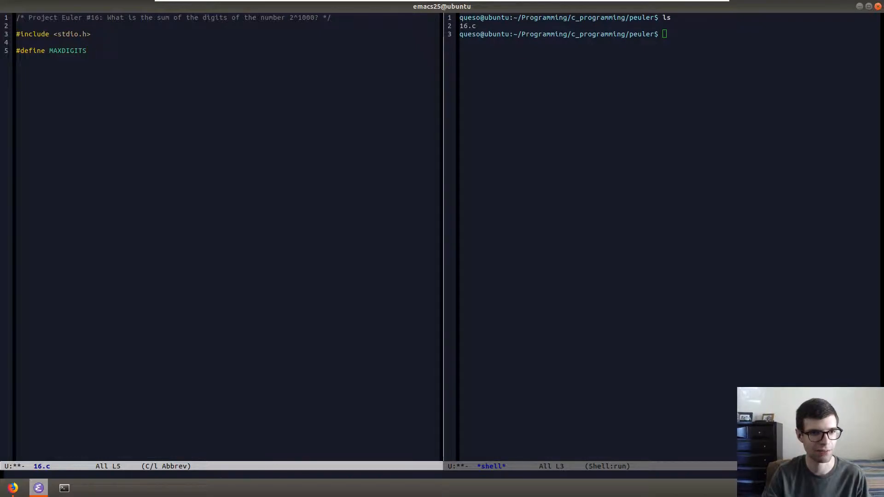
type("5")
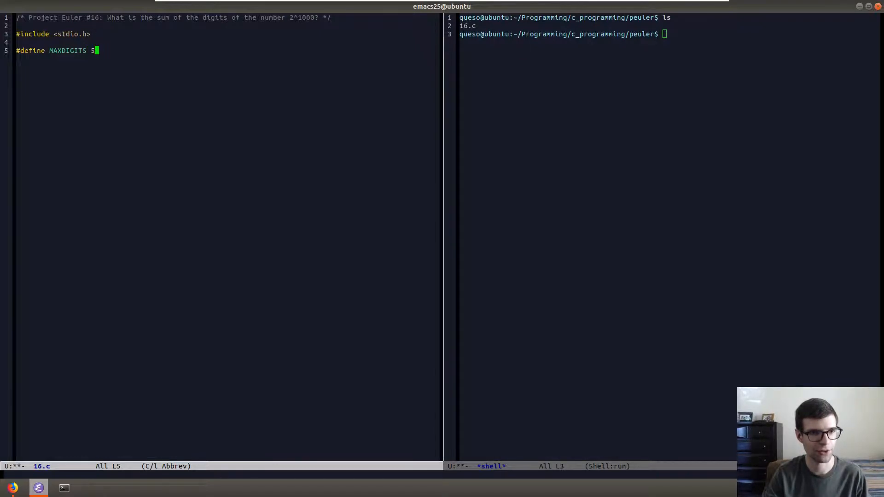
type("00")
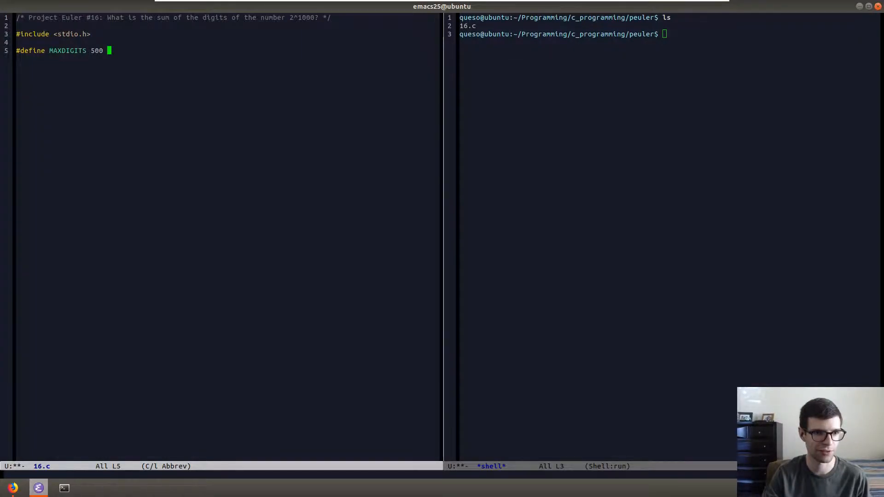
type("// nu")
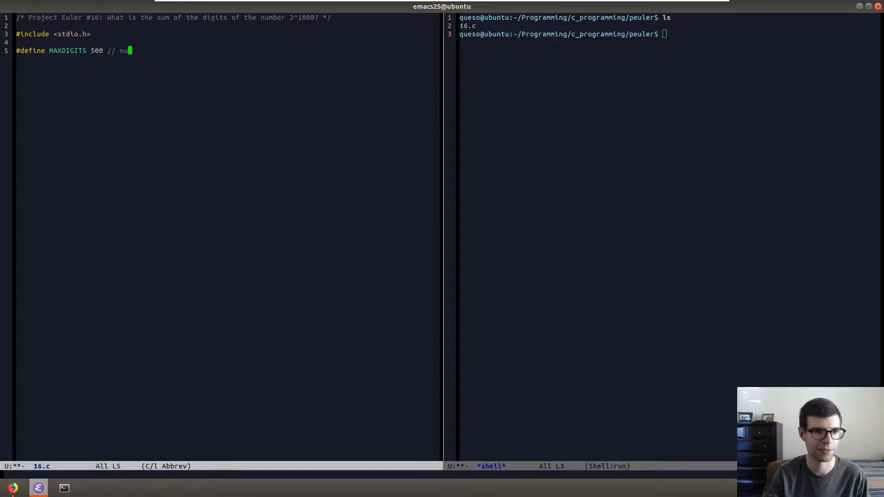
type("mber of di")
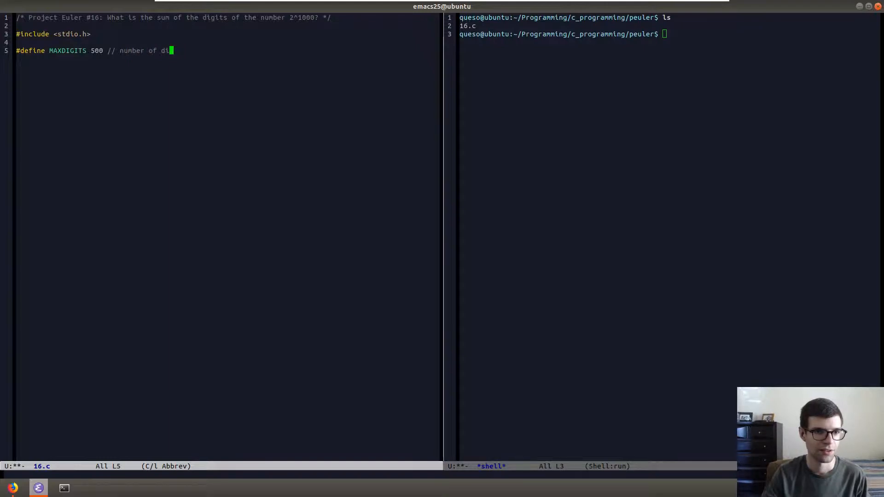
type("gits in our large")
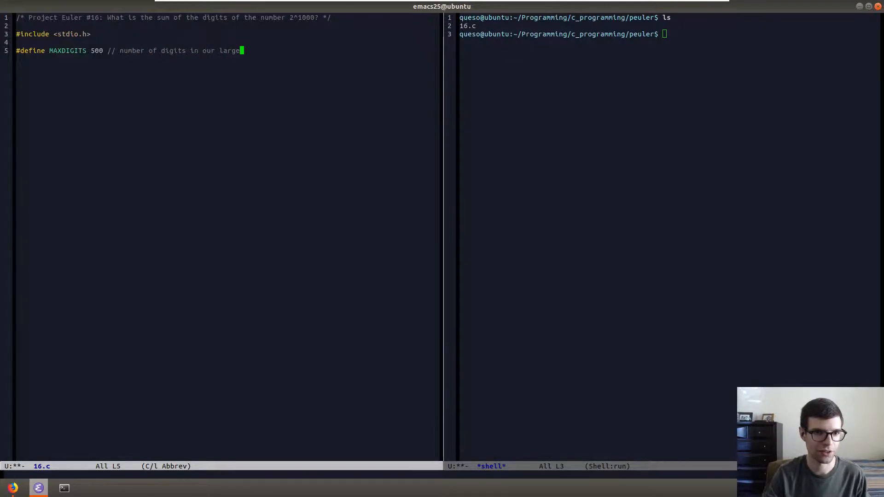
type("number")
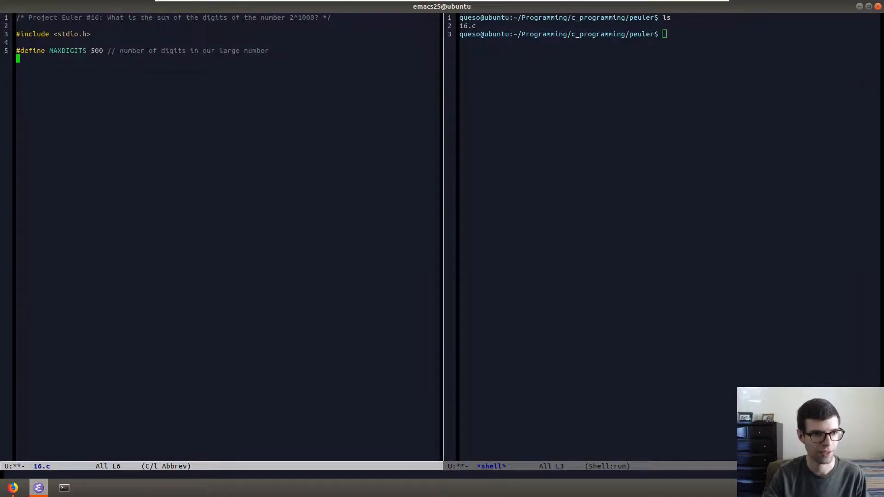
Step: Define EXPONENT as 1000 with the comment '2^what number?' and start a new line
type("#define")
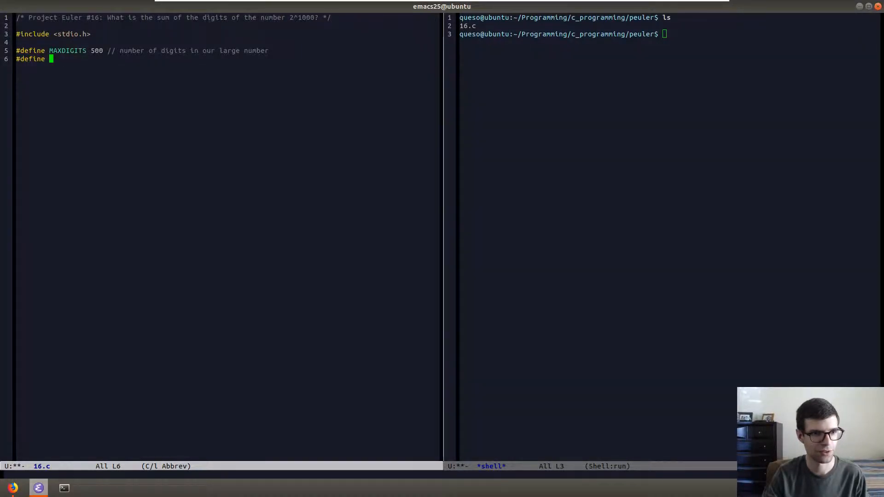
type("e")
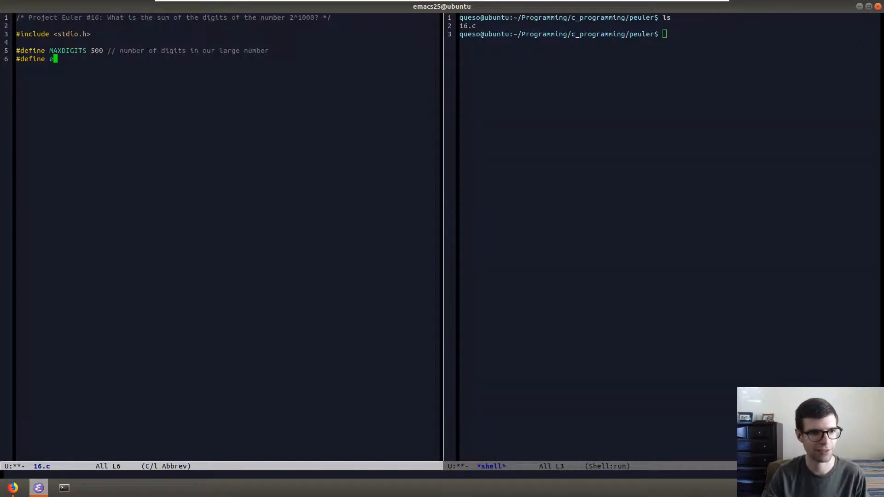
type("XPONENT 1000 //")
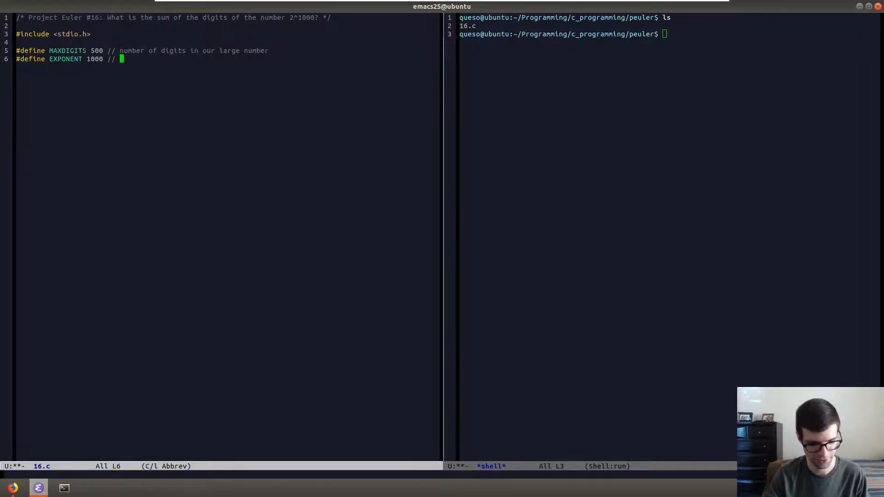
type("2")
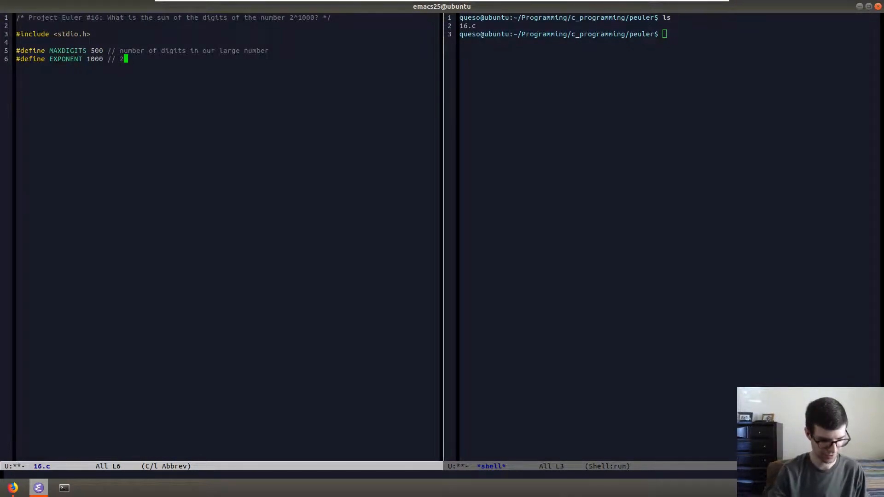
type("what number")
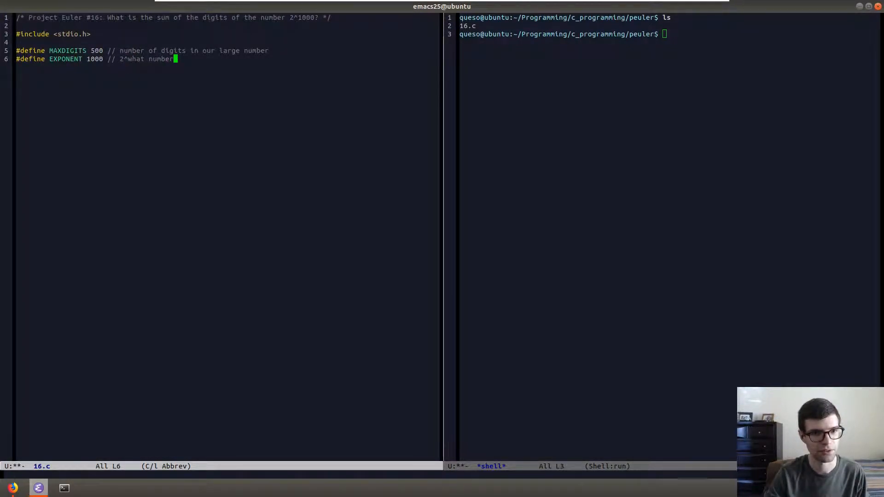
key("enter")
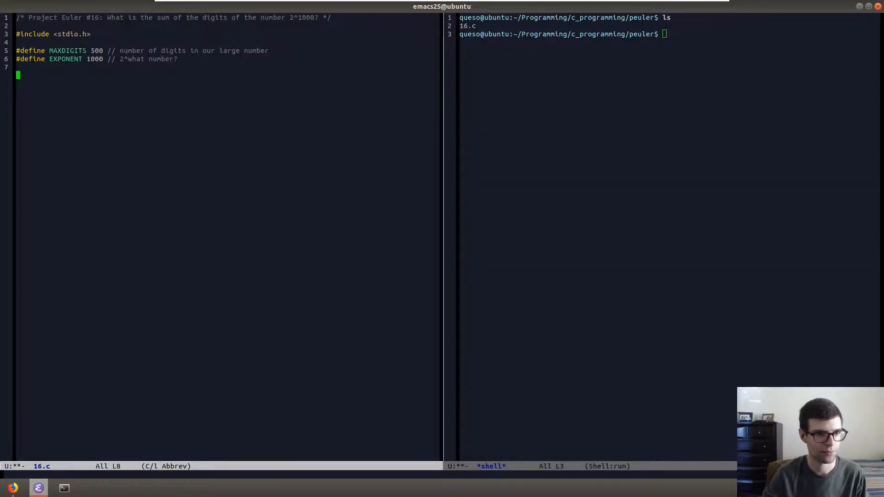
Step: Add int main() returning 0 and declare the largeNum[MAXDIGITS] array
type("int main()")
type("}")
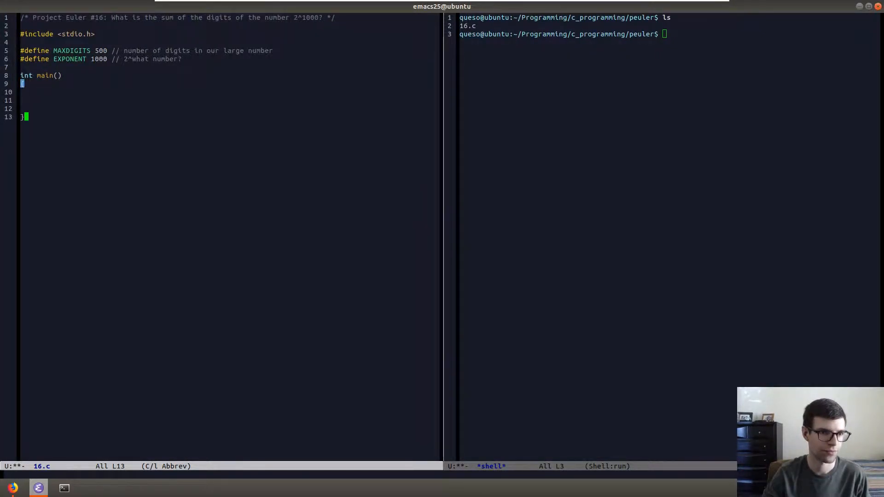
type("return 0;")
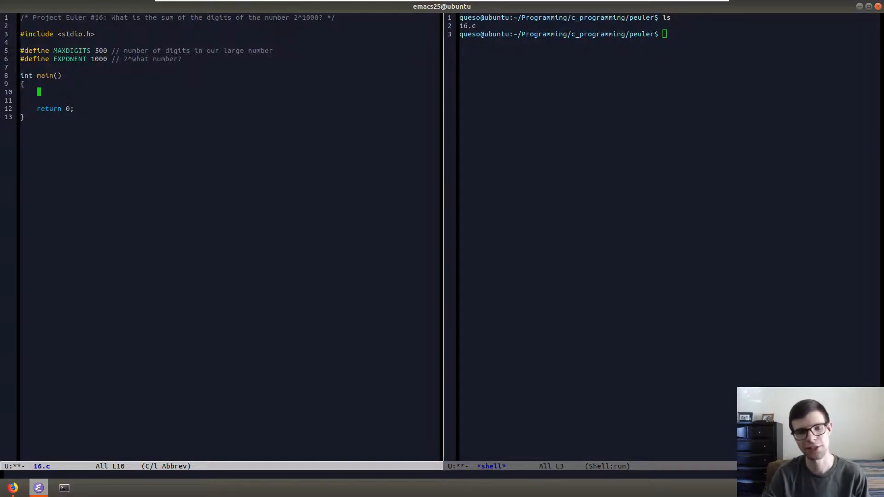
type("int large")
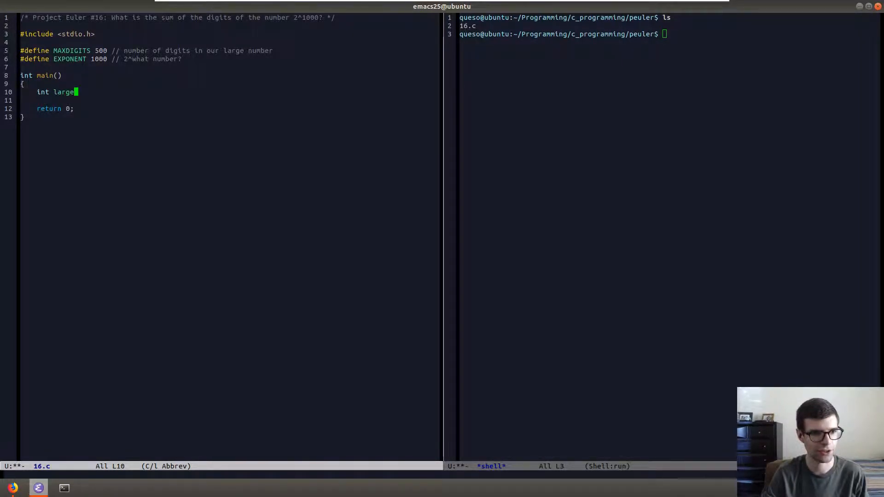
type("Num[")
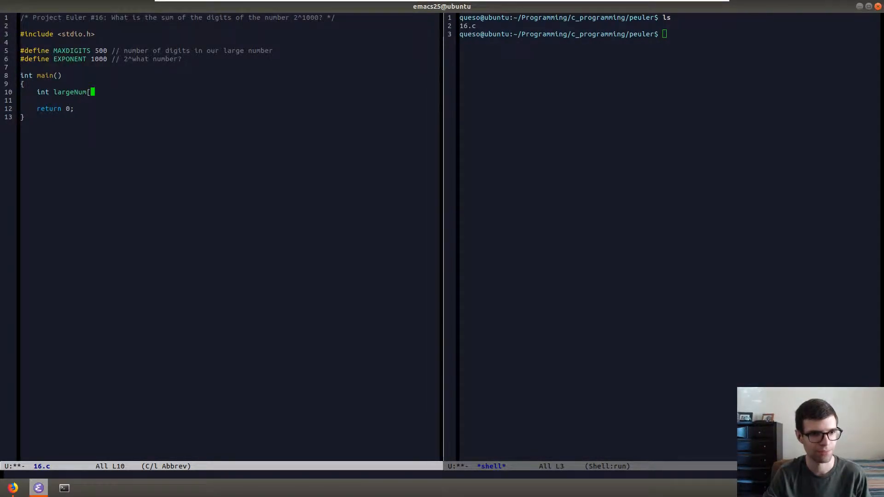
type("MAXDIFGITS")
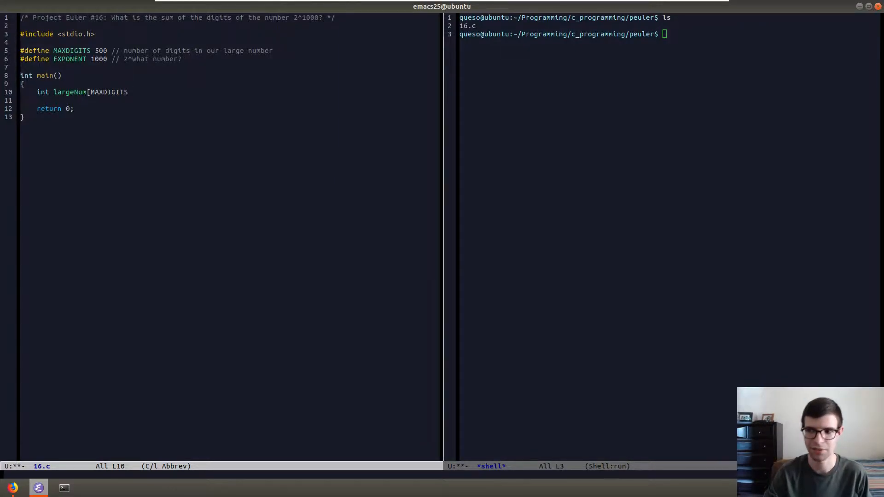
type("];")
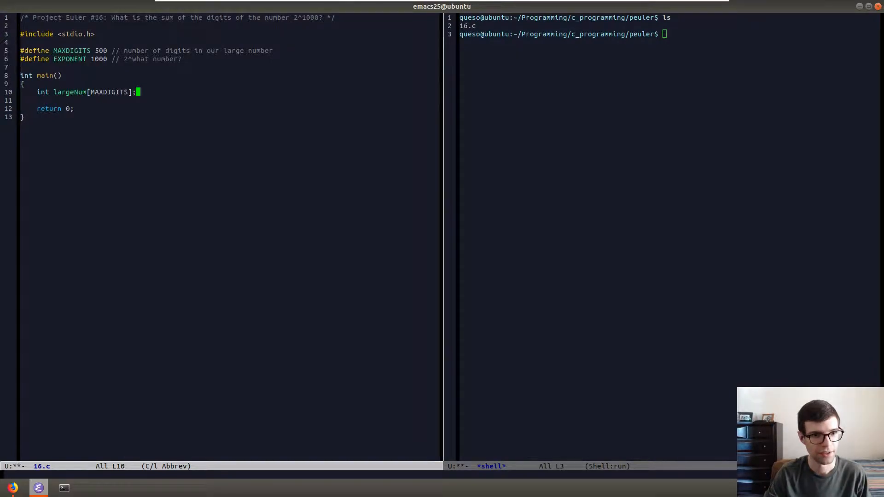
Step: Declare ints i, j, temp, carry and sum, leaving blank lines below
type("int")
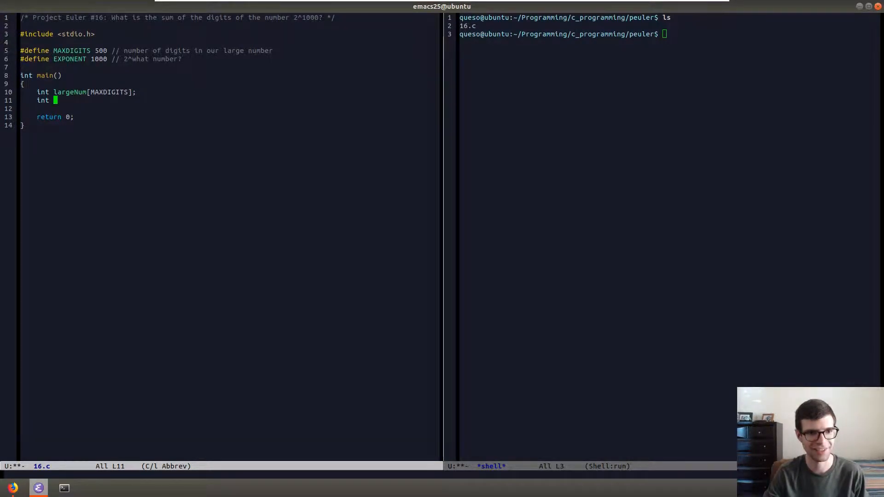
type("im")
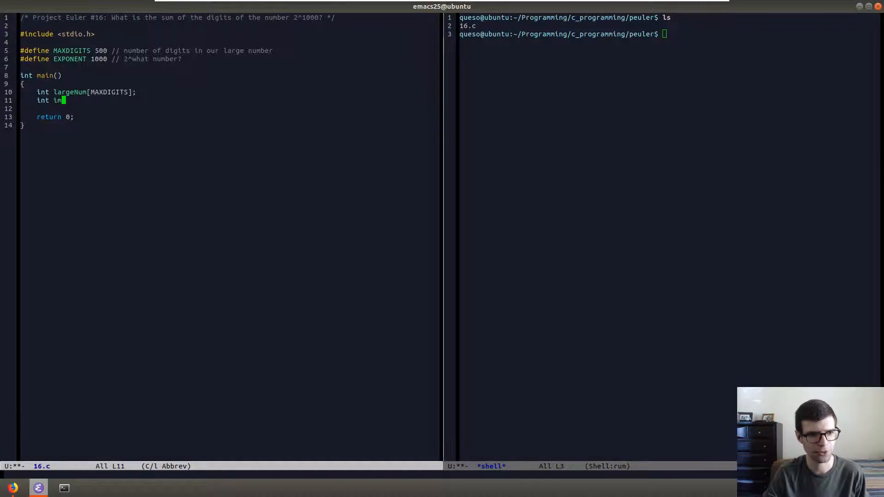
type(",")
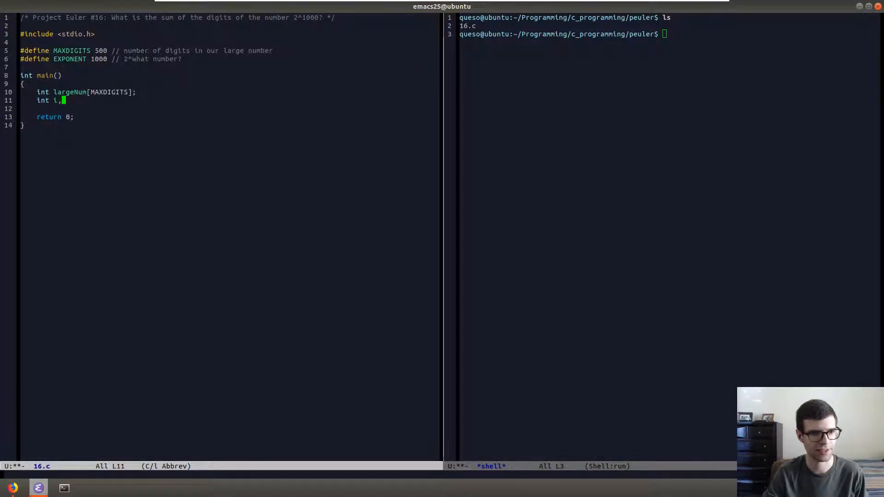
type("j,")
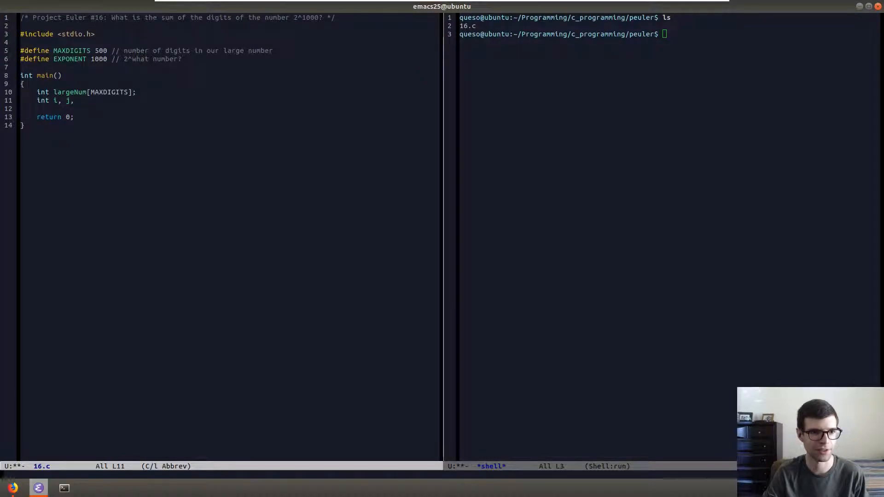
type("temp,")
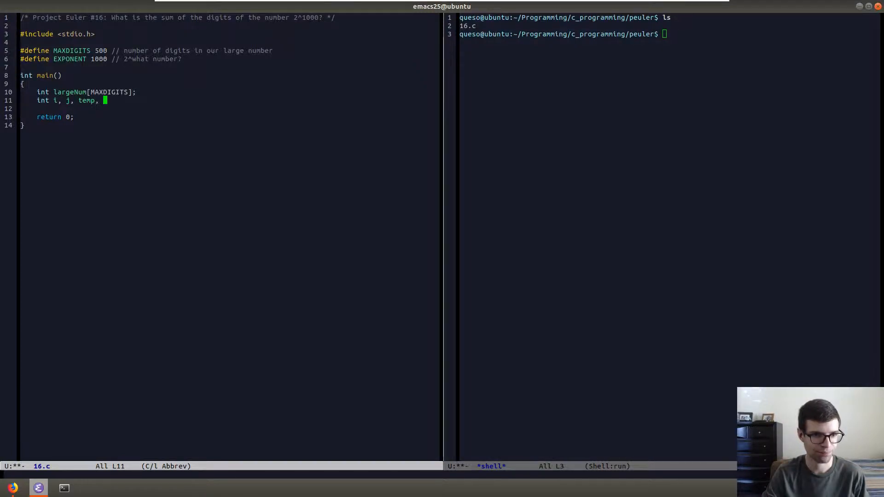
type("carry, su")
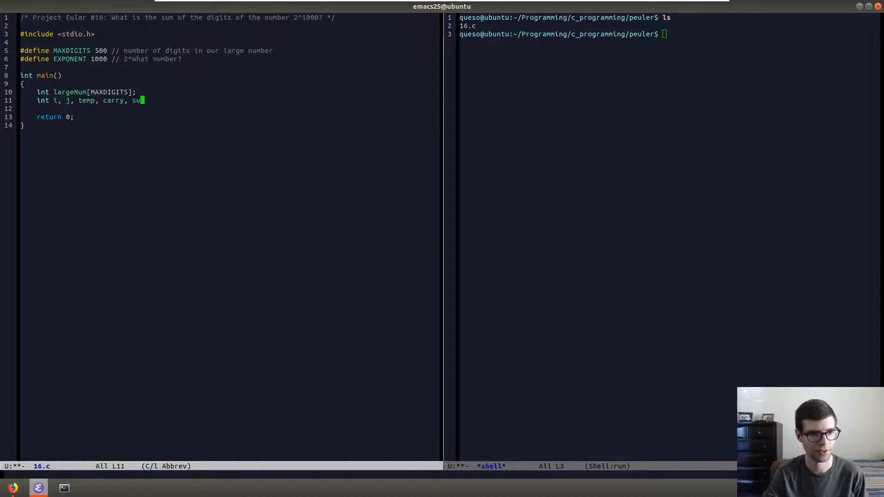
type("m;")
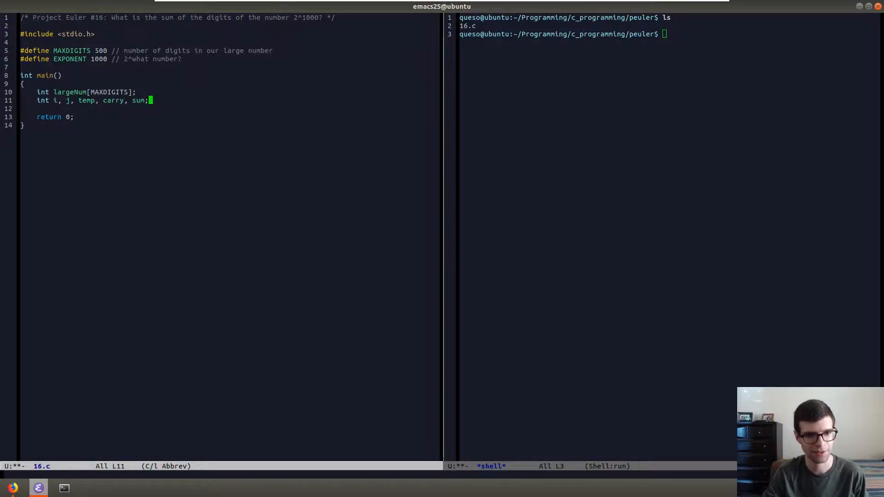
key("Return")
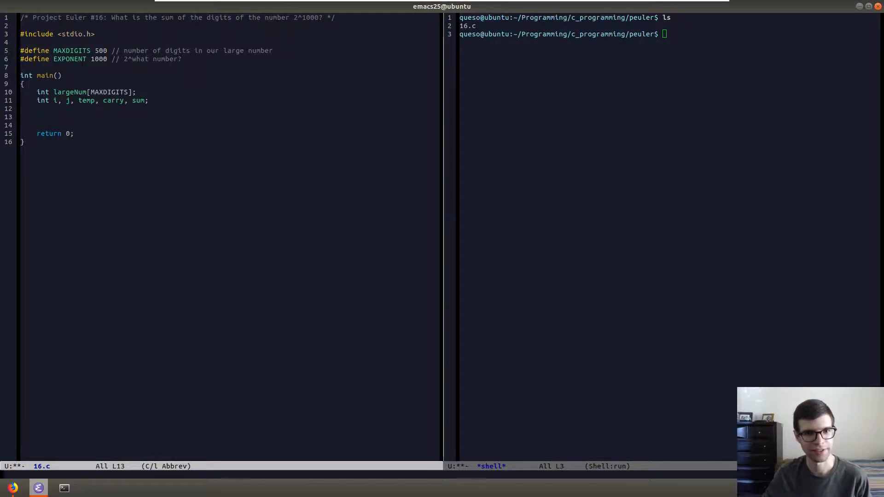
mouse_move(233, 33)
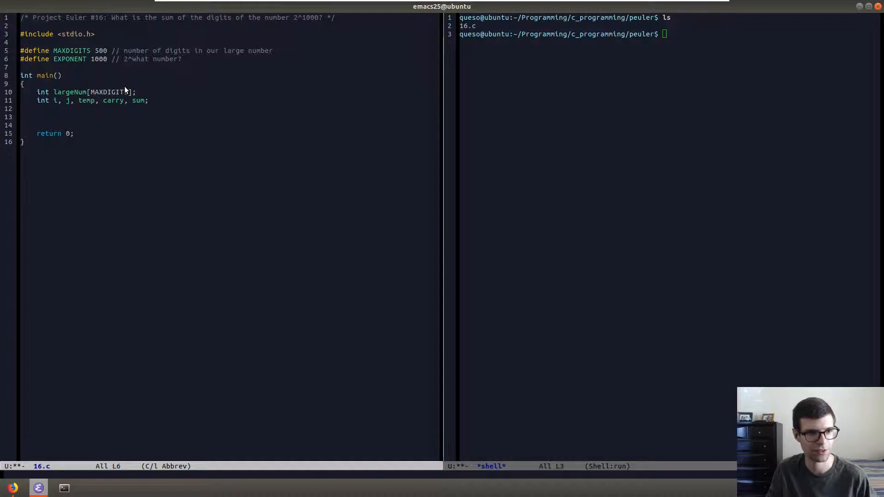
Step: Add largeNum[0] = 1; and initialize the largeNum declaration to {0}
left_click(81, 116)
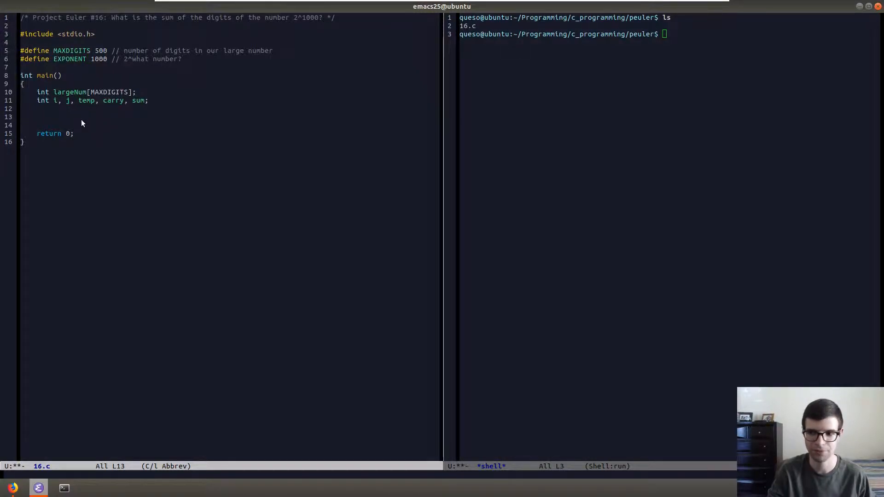
type("large")
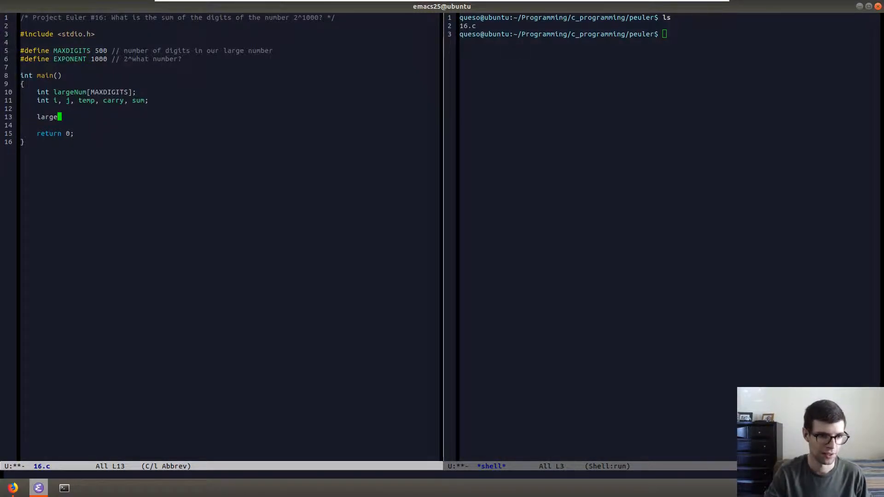
type("Num[0")
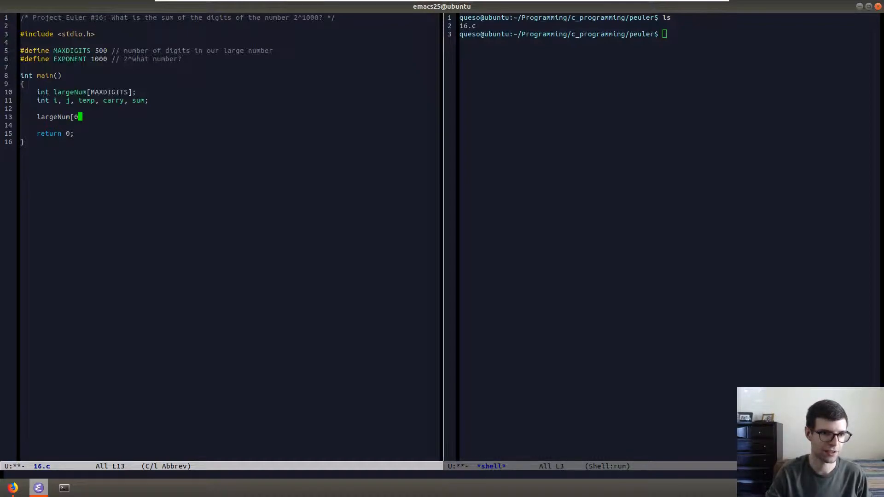
type("] =-")
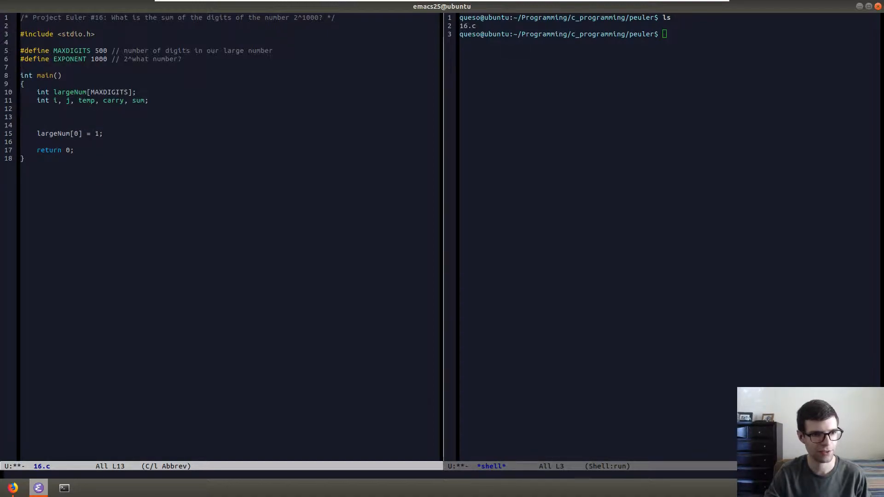
type("lar")
left_click(230, 91)
type(" =")
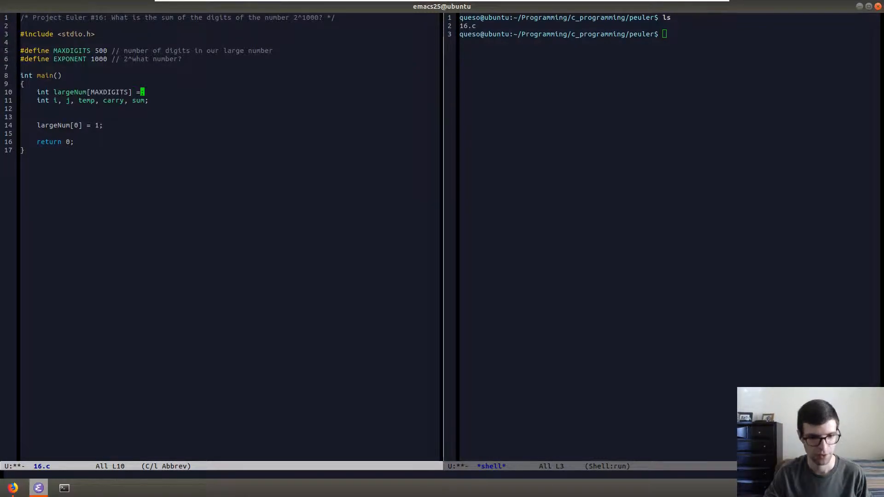
type("{0")
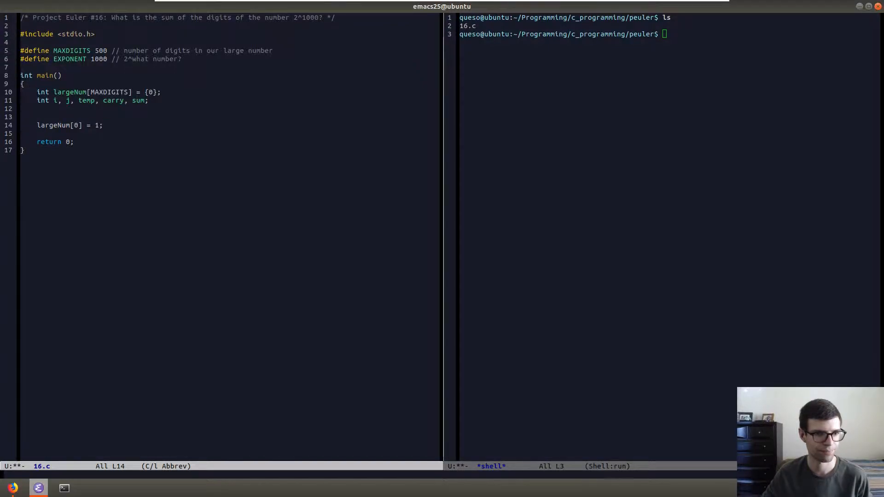
Step: Add a for loop with i from 0 to EXPONENT, its body starting with carry = 0;
key("Return")
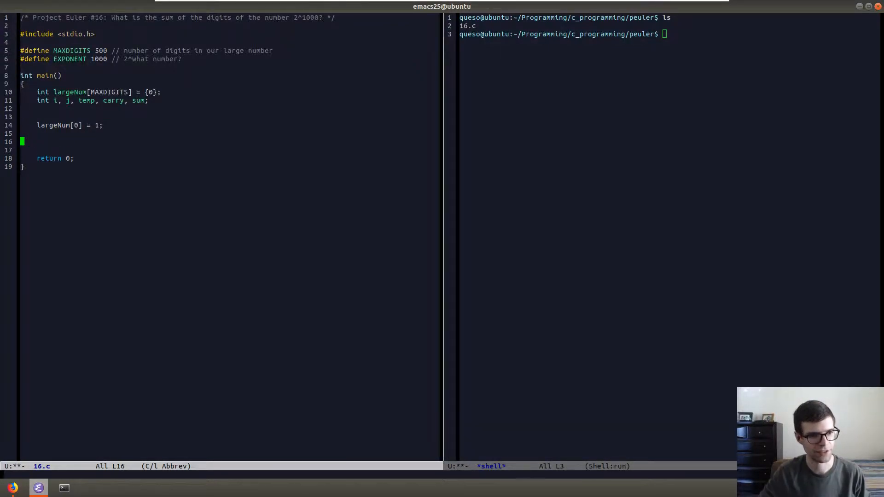
type("for")
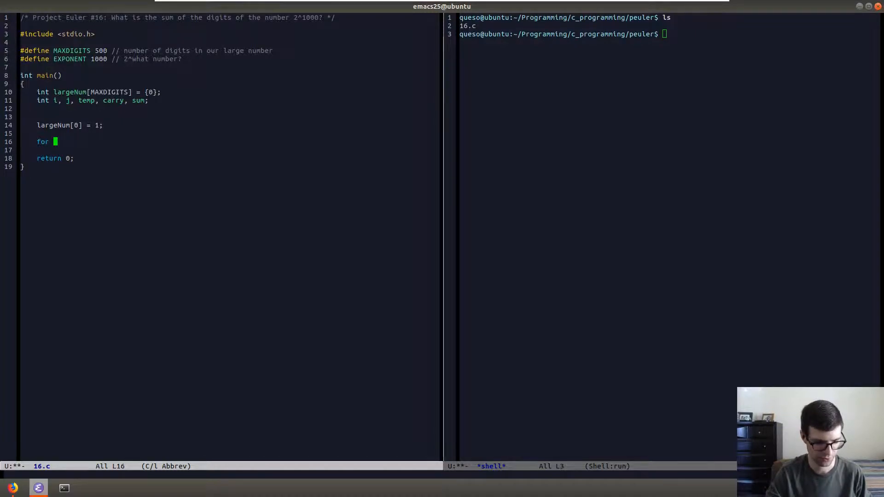
type("(i")
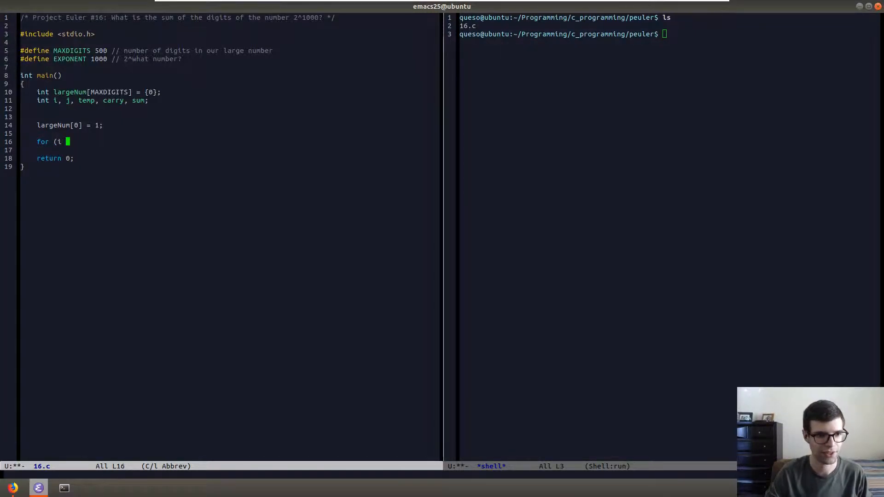
type("= 0; i < MA")
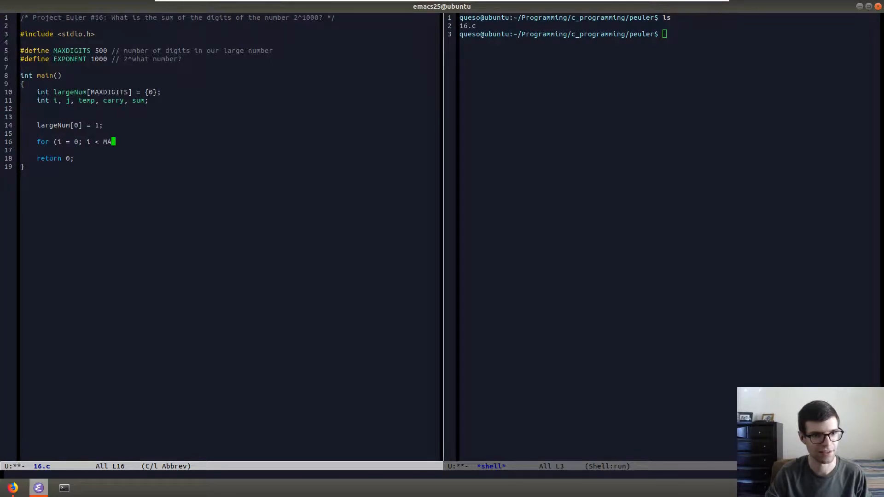
key("BackSpace")
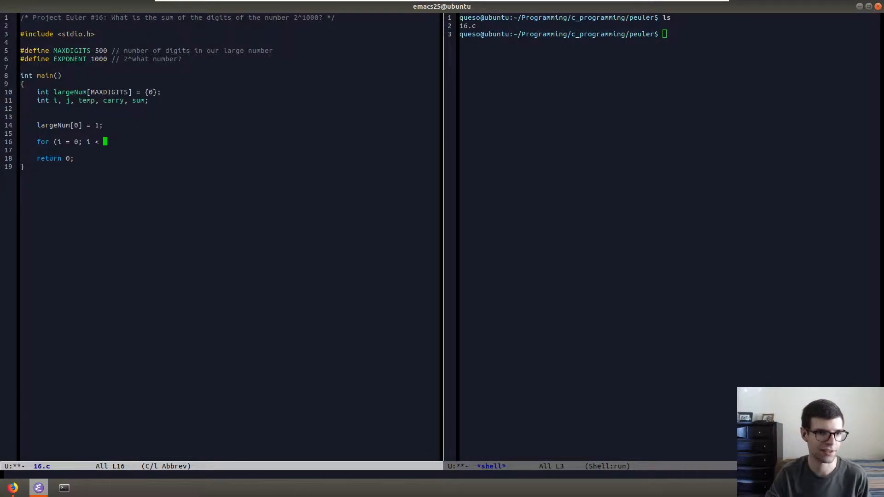
type("EXP")
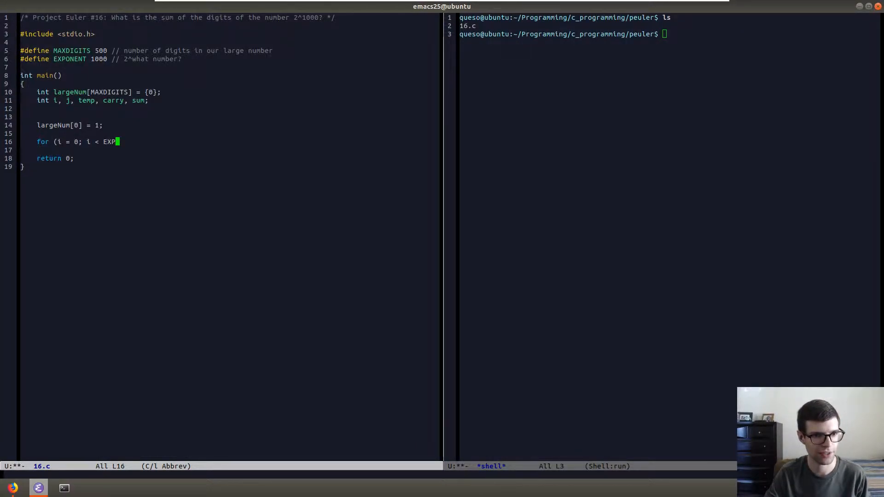
type("ON")
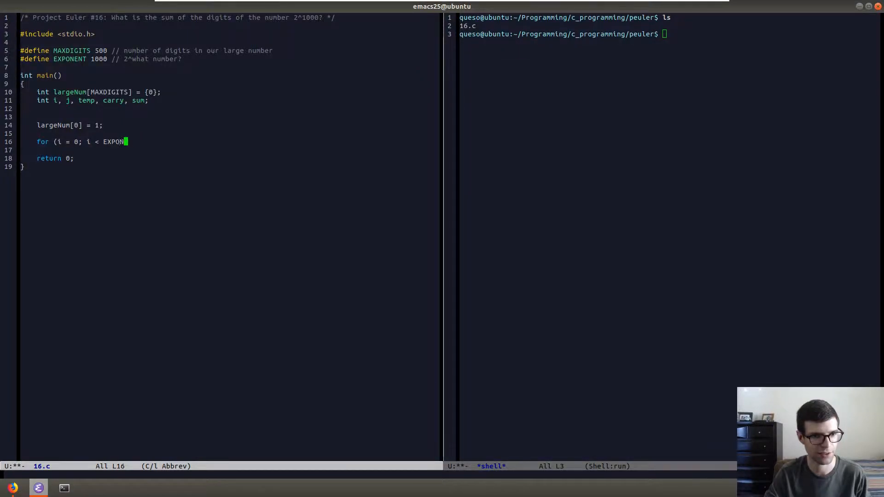
type("ENT")
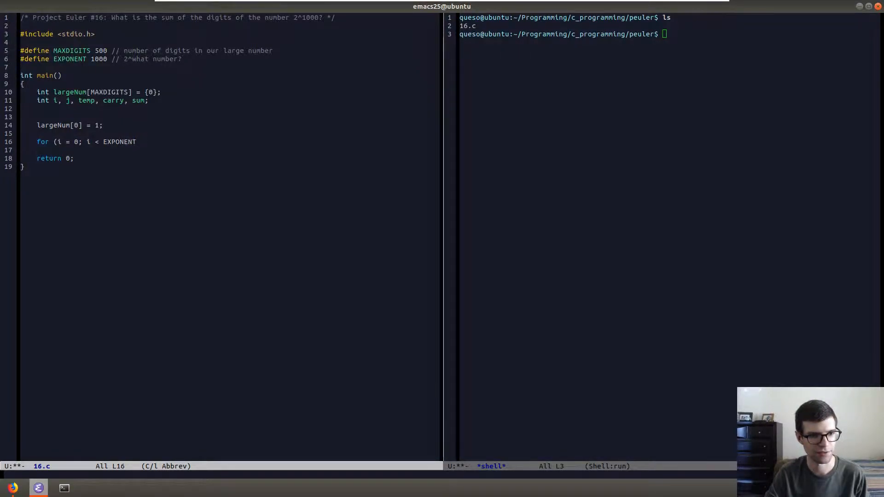
type(";")
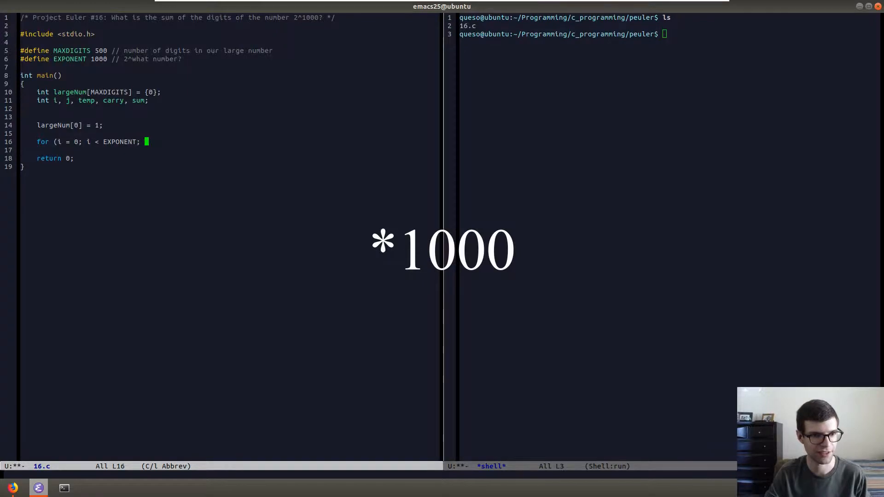
type("i++)")
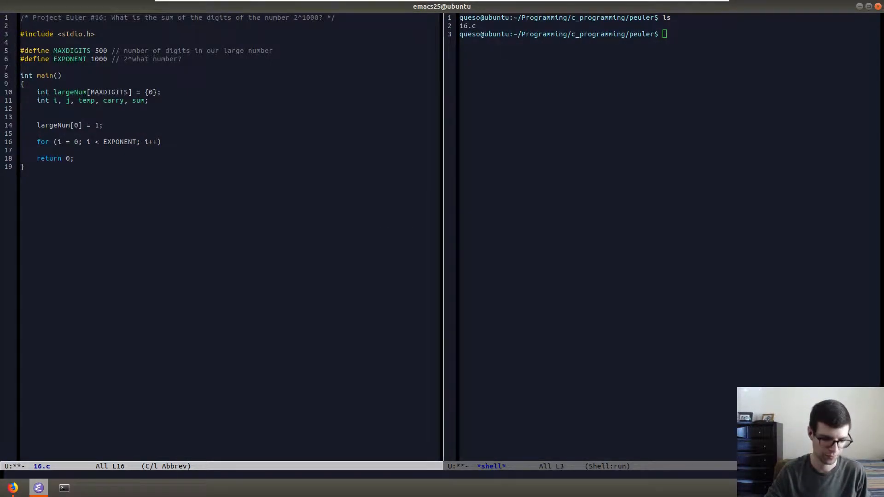
type("{")
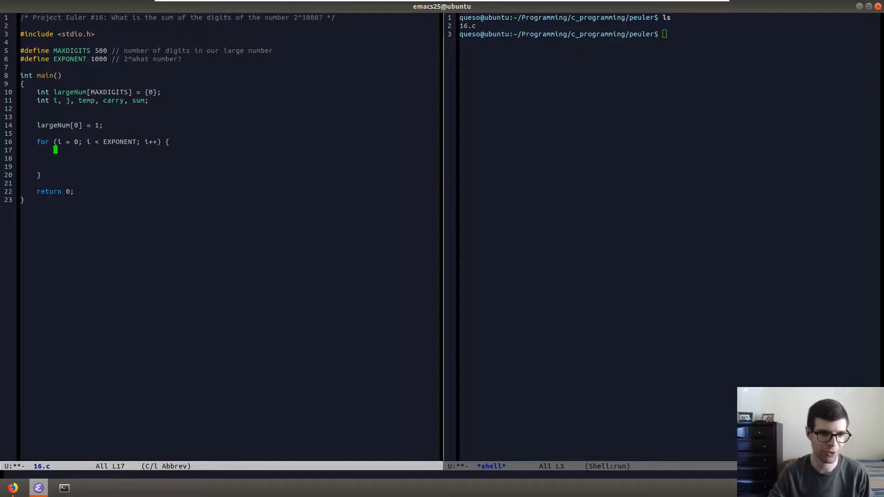
type("carry =")
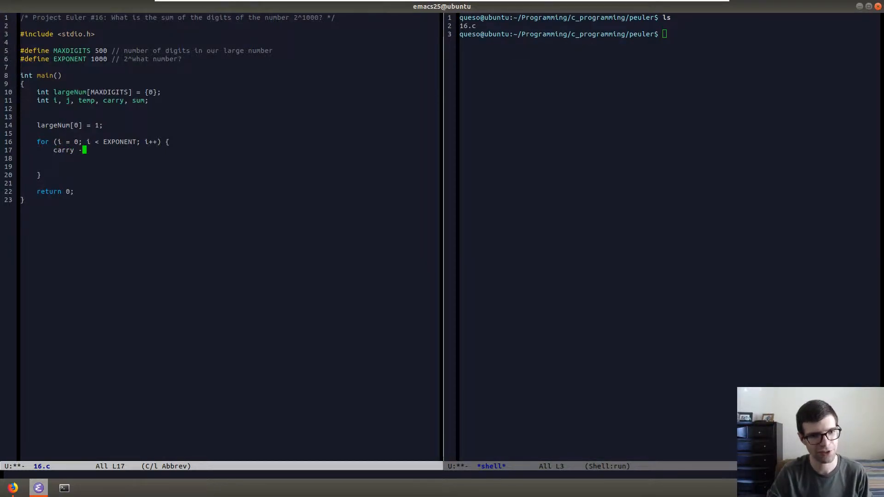
type("= 0;")
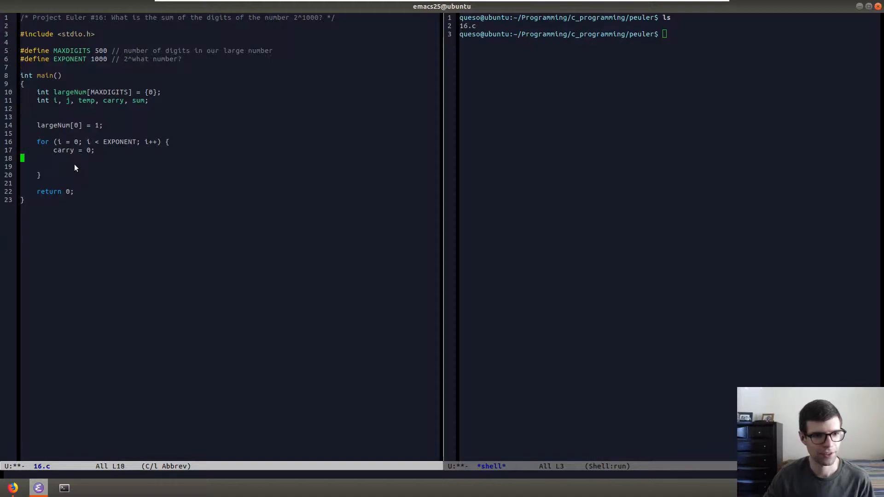
Step: Begin a nested for keyword below carry = 0;, leaving blank lines above it
key("Down")
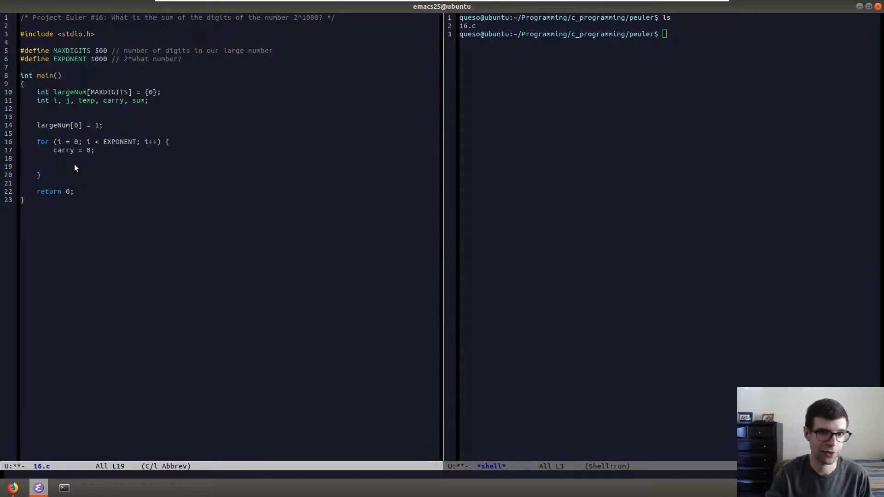
type("for")
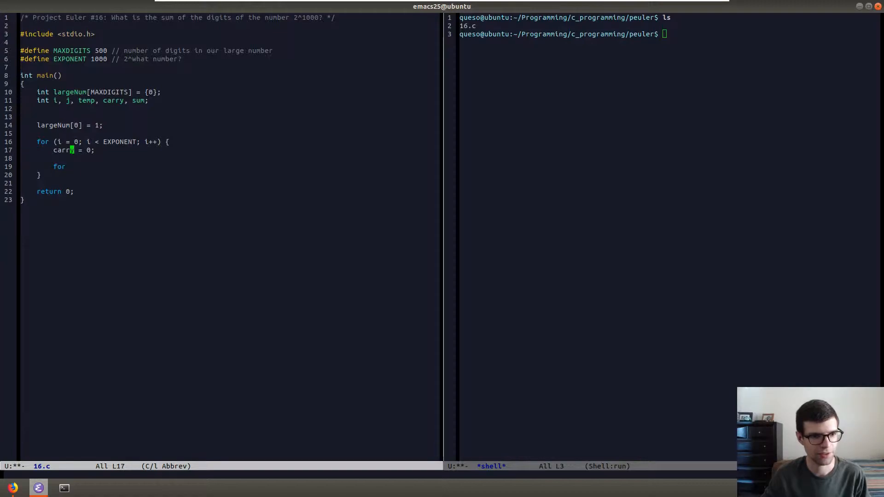
key("Down")
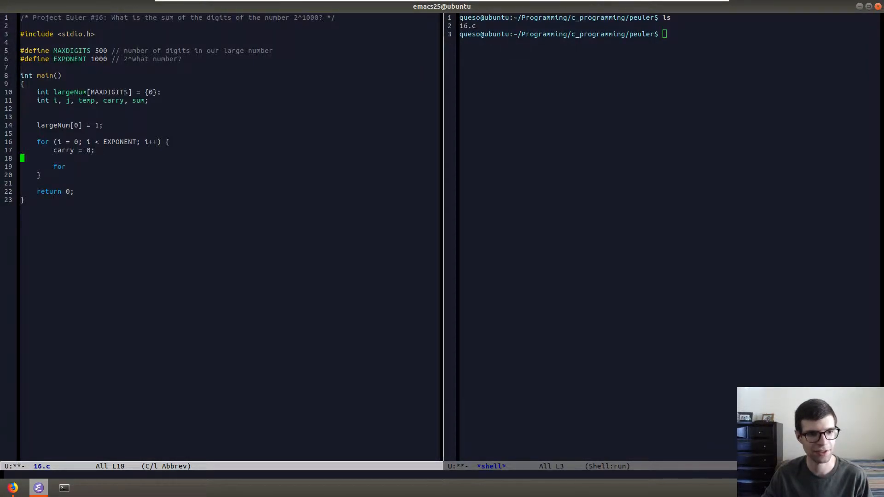
type("0")
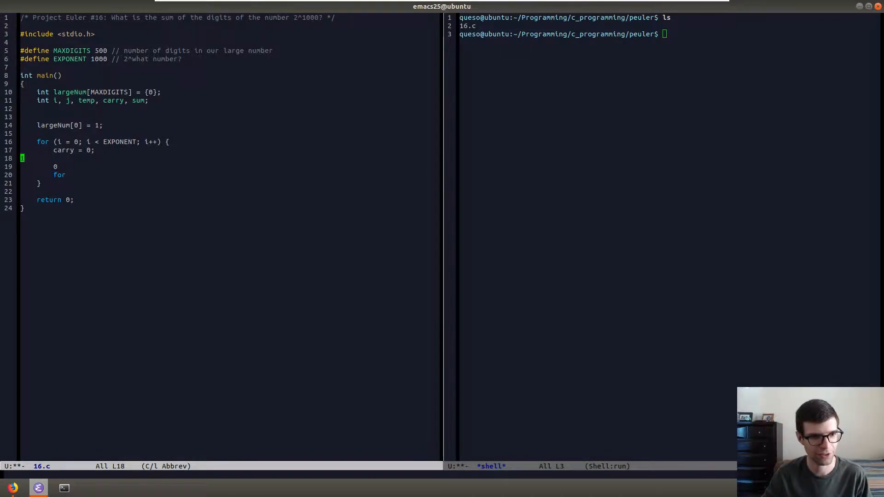
type("2")
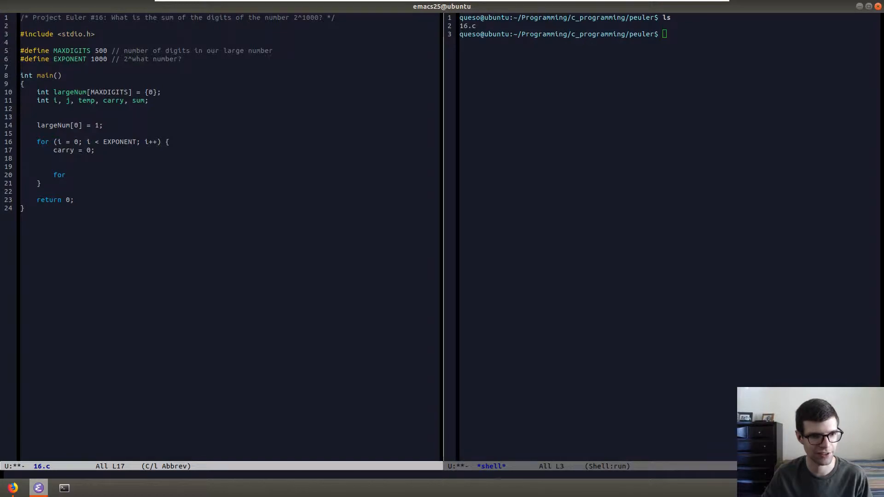
left_click(55, 126)
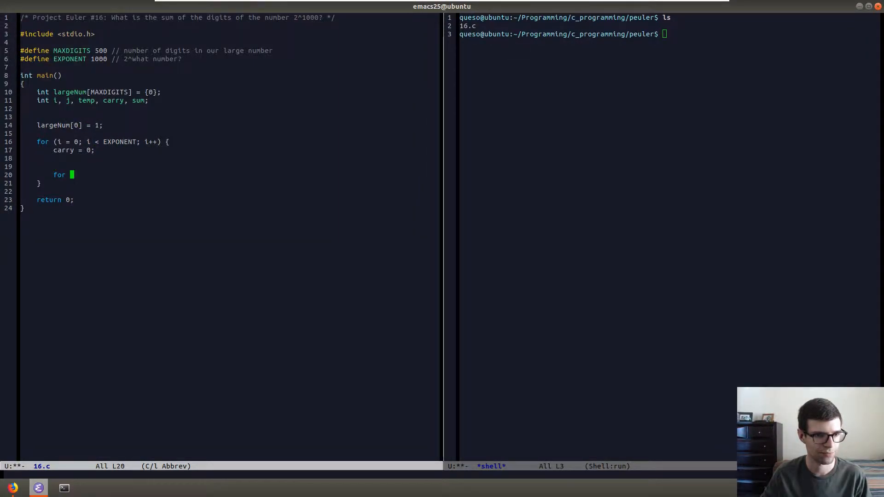
Step: Complete the inner loop header (j = 0; j < MAXDIGITS; j++) with an opening brace
type("(j = 0")
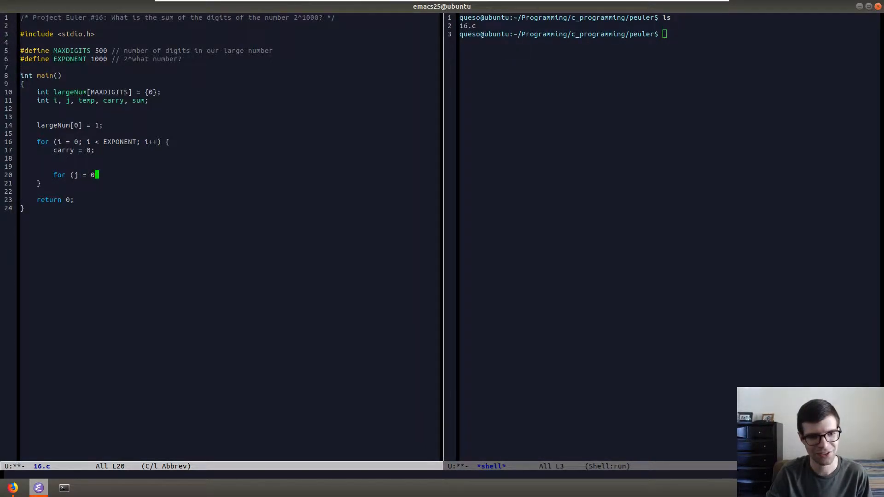
type("; j<")
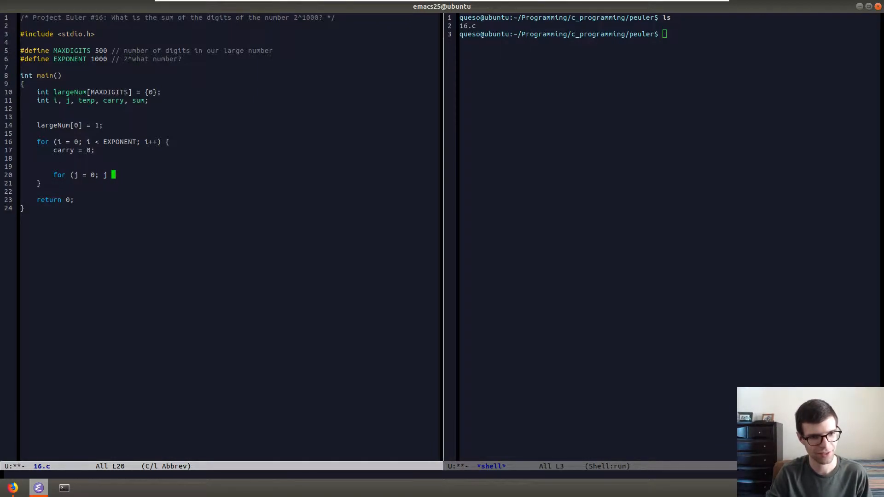
type("< MAX")
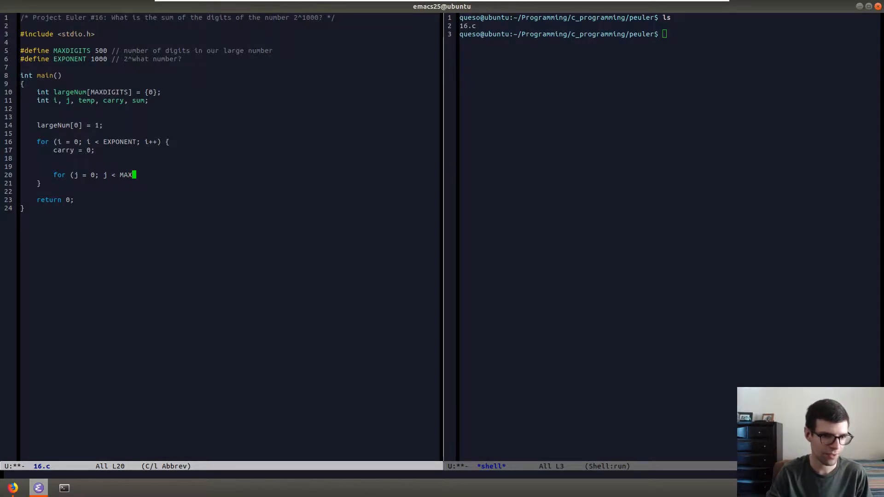
type("DIGITS; j")
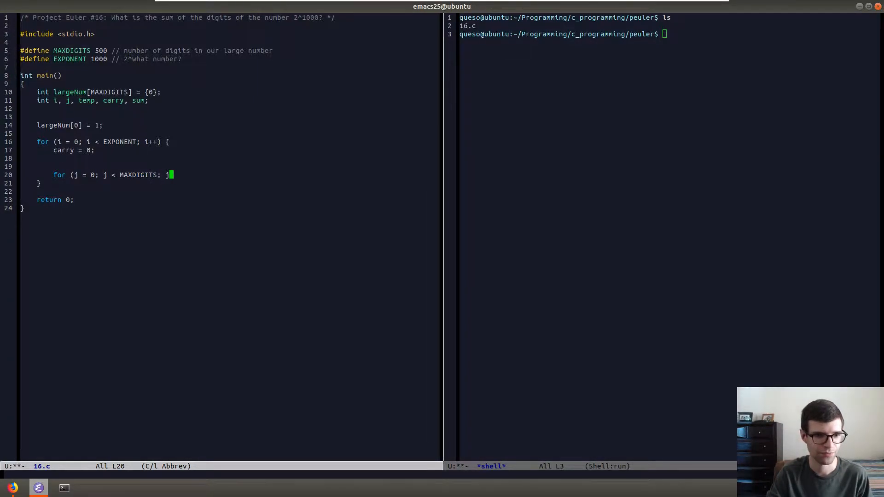
type("++)")
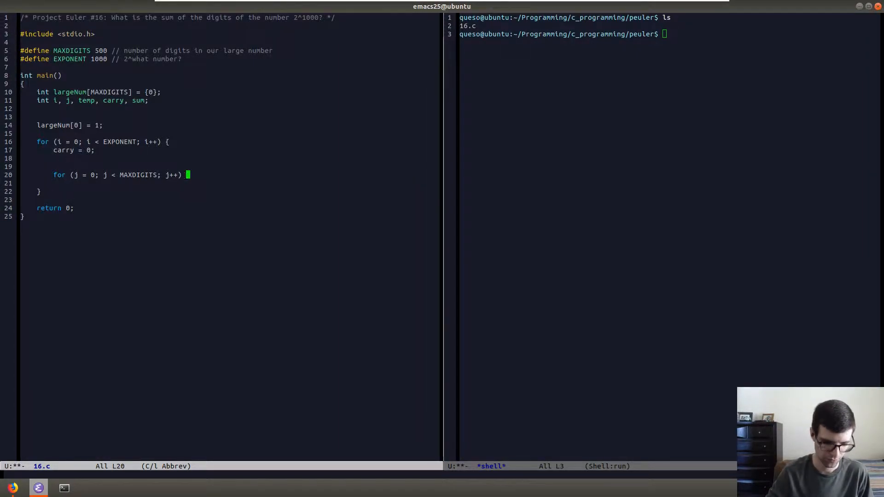
type("{")
type("temp")
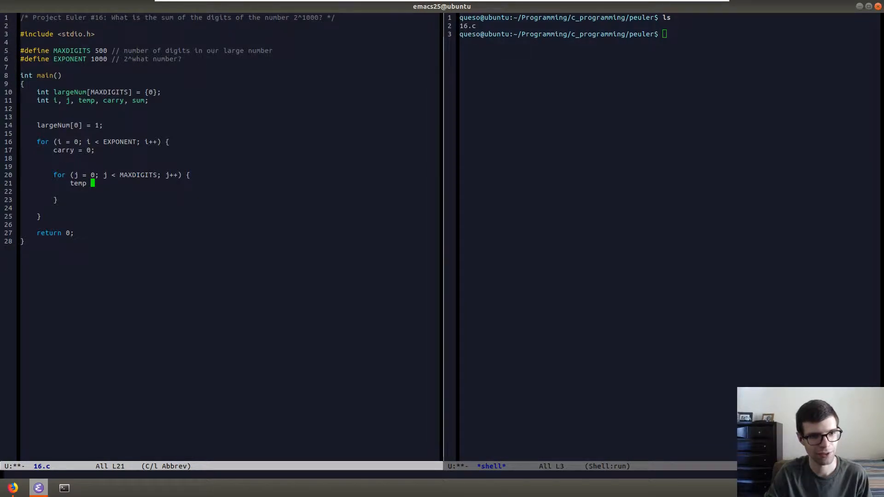
Step: Compute temp = 2 * largeNum[j] + carry; in the inner loop, then begin a carry line below
type("=")
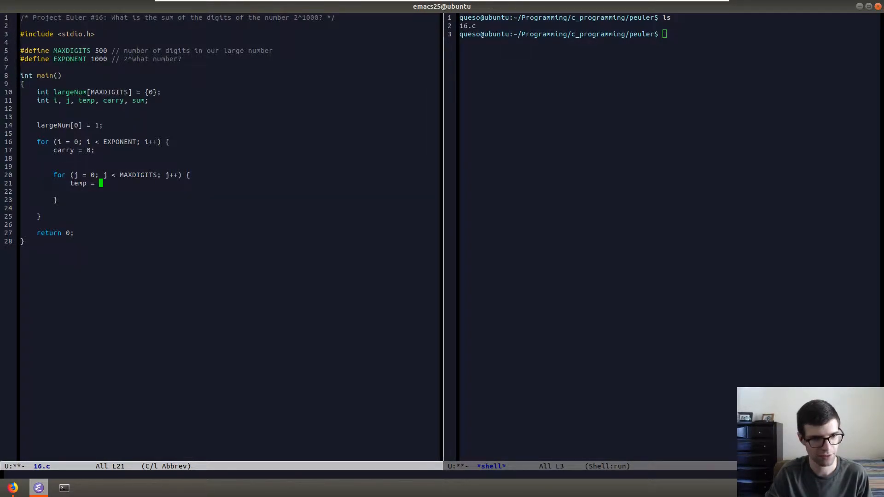
type("2 *")
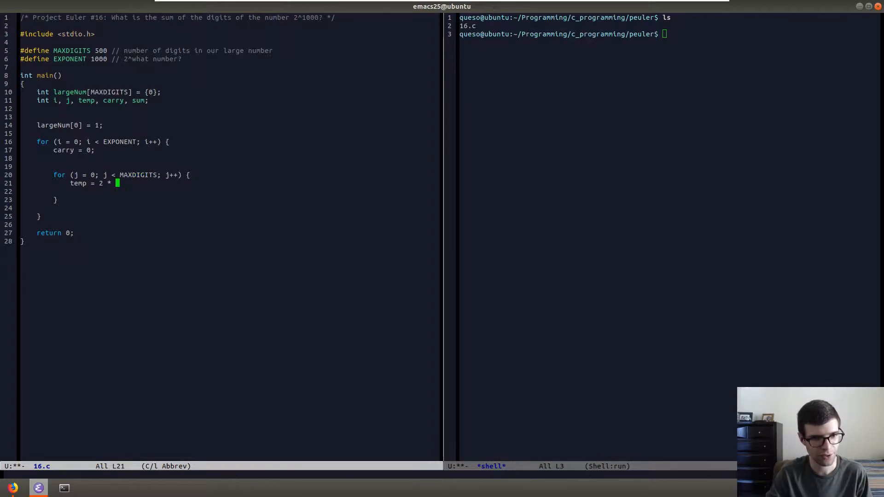
type("larg")
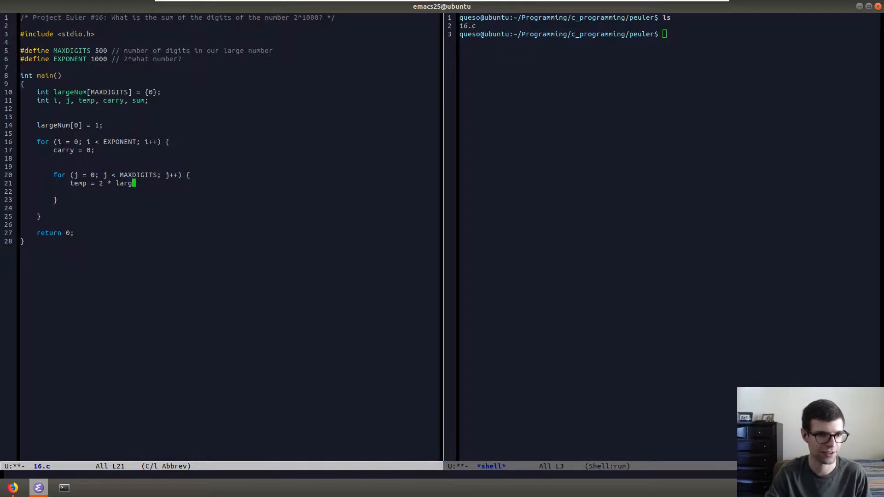
type("eNum[")
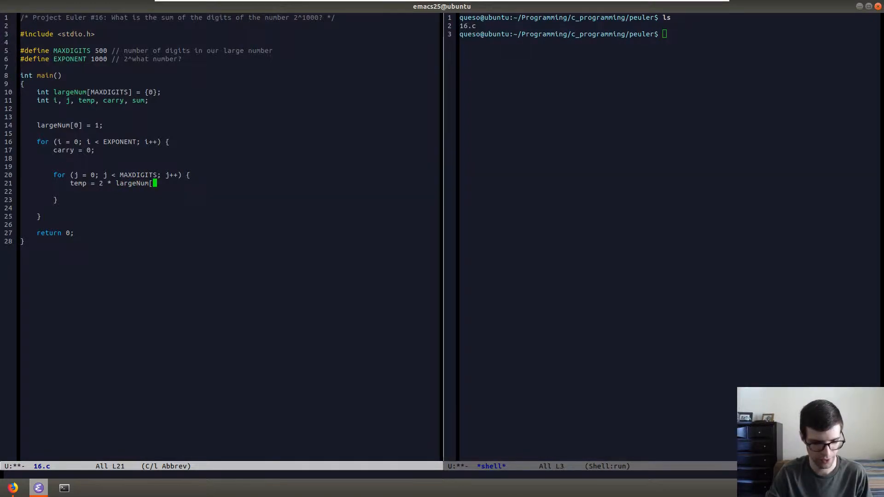
type("k")
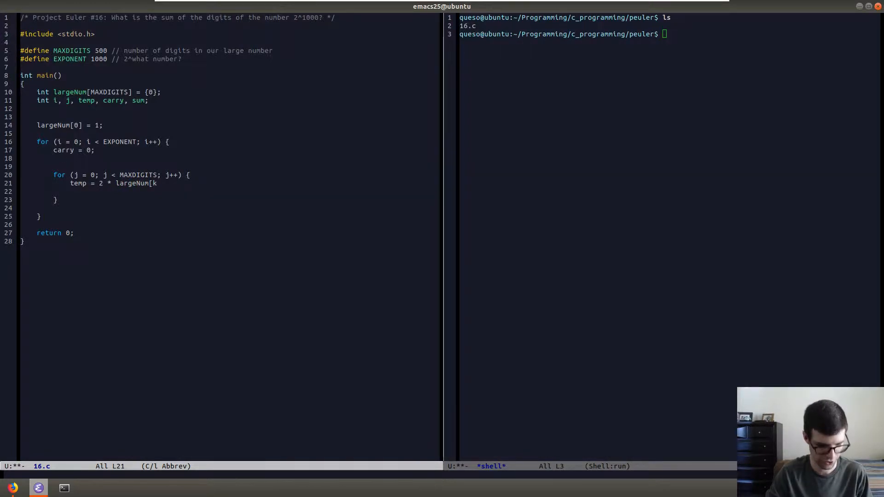
type("j] +")
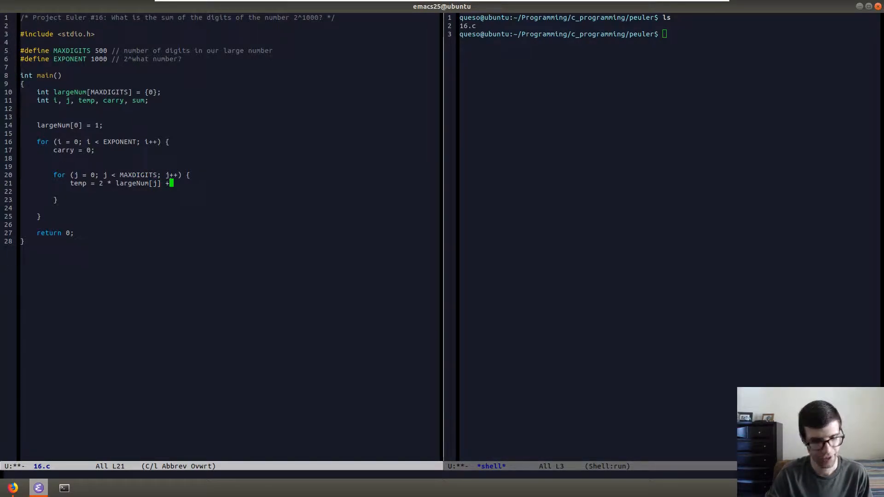
type("carry")
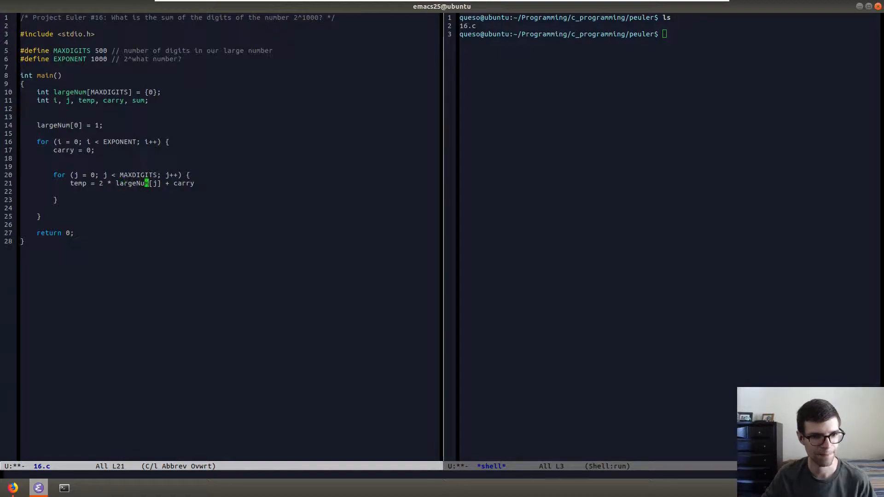
type(";")
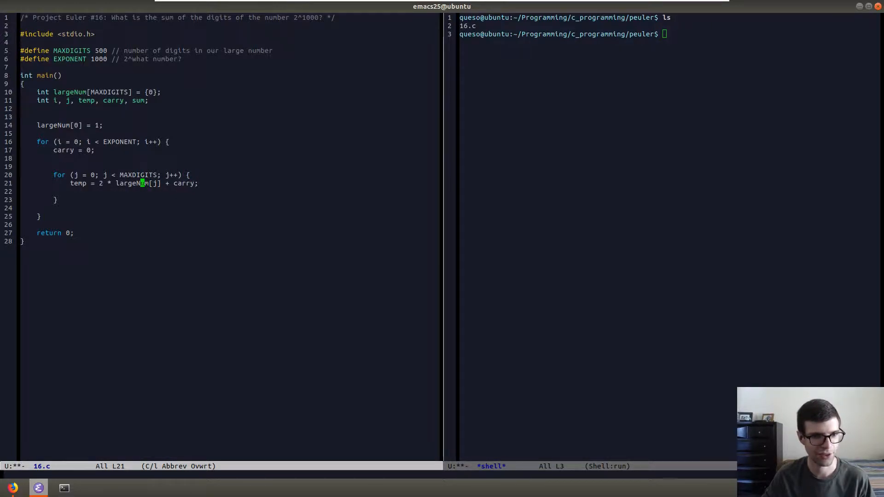
key("Return")
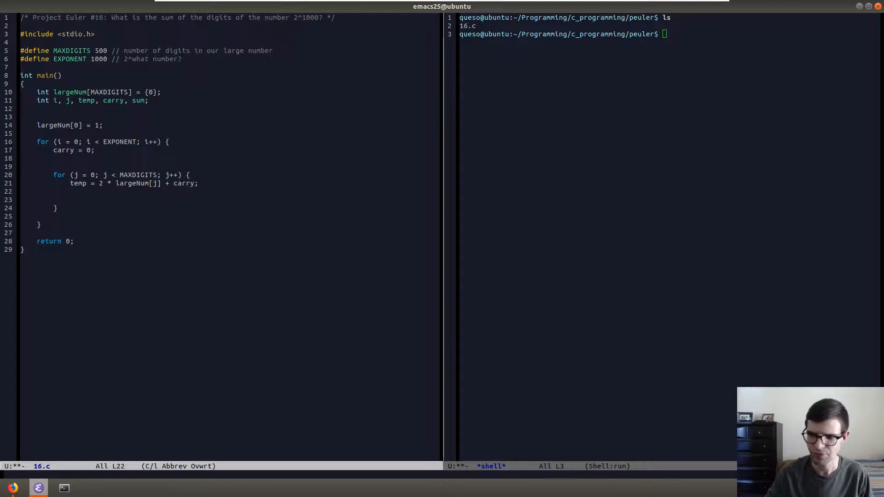
type("carry = 0;")
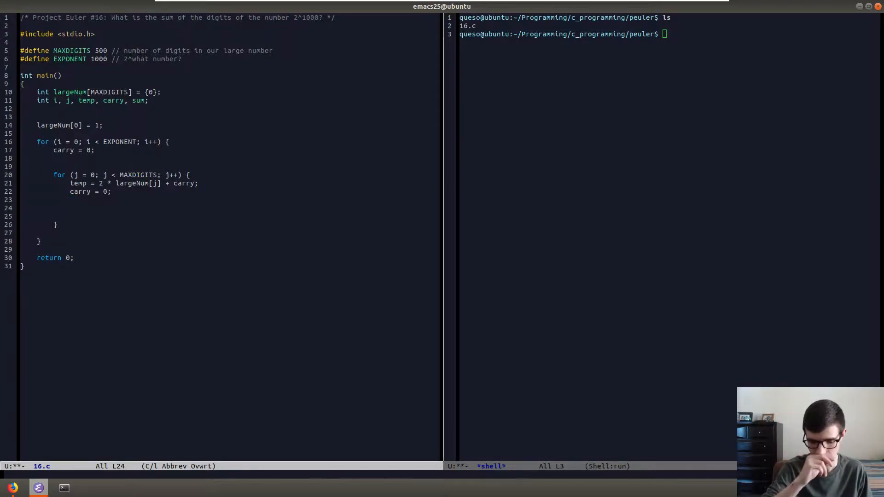
Step: Add an if (temp > 9) block setting largeNum[j] = temp % 10;
type("if (temp")
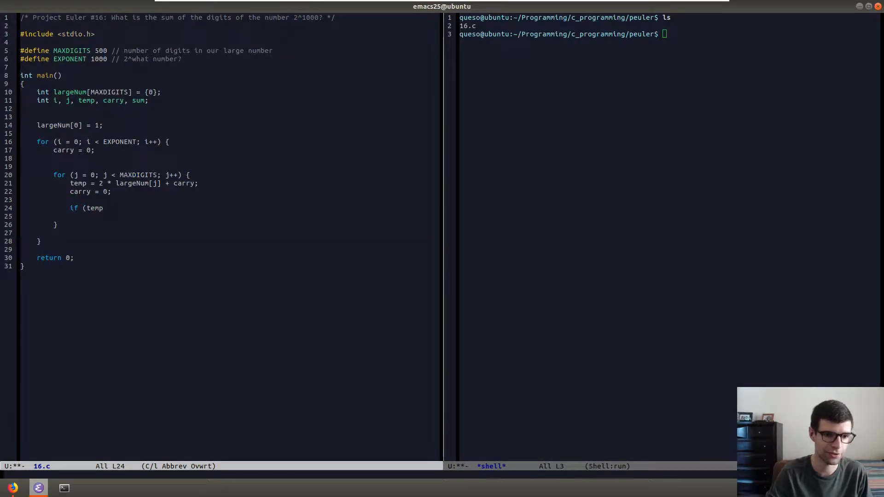
type(">")
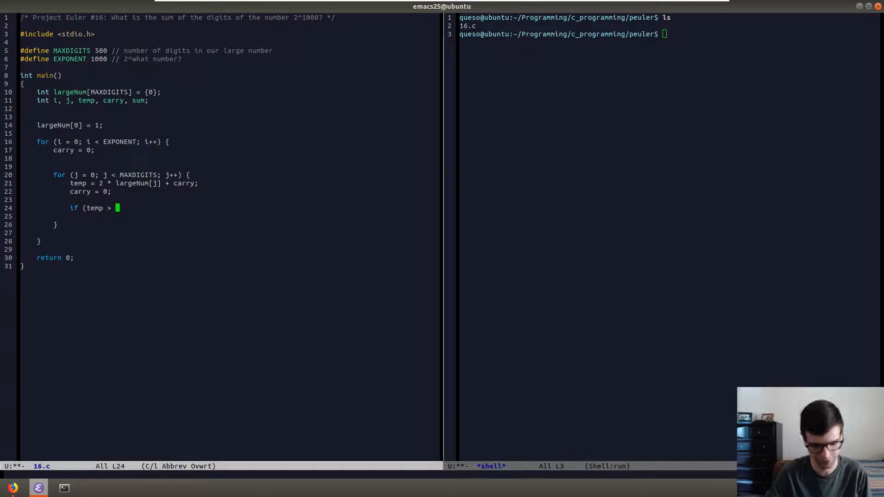
type("9)")
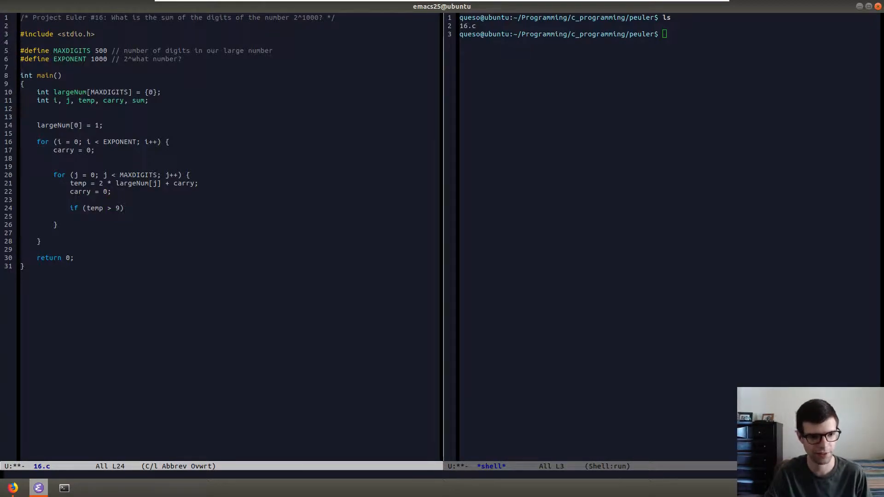
type("{")
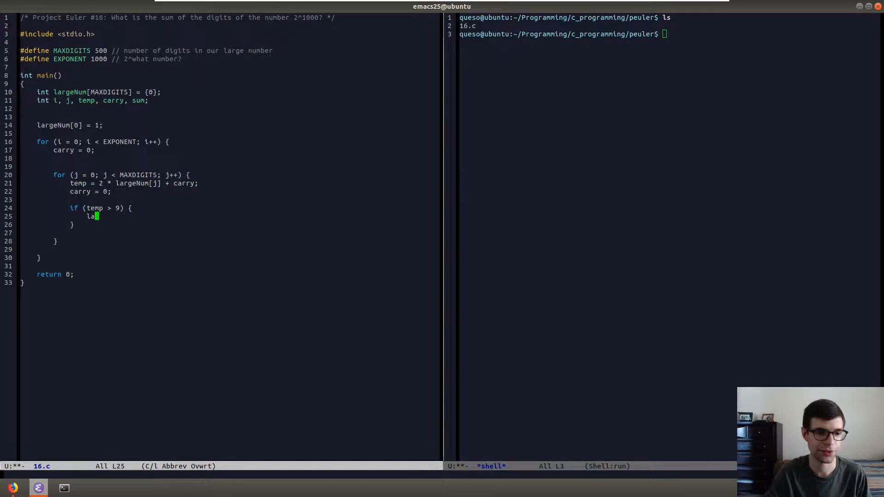
type("rgeNum")
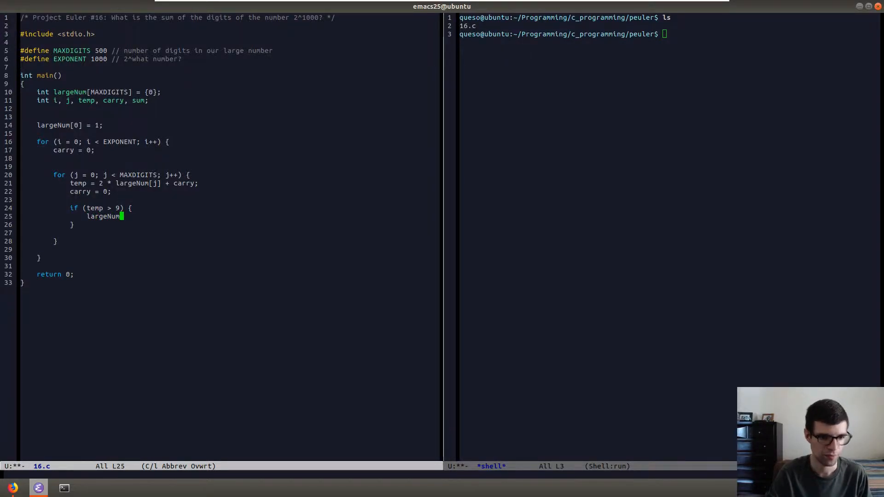
type("[i]")
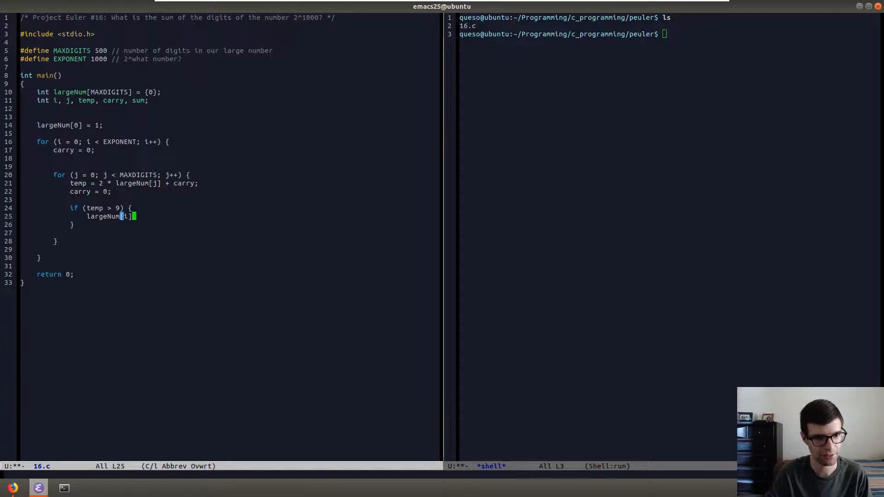
type("j")
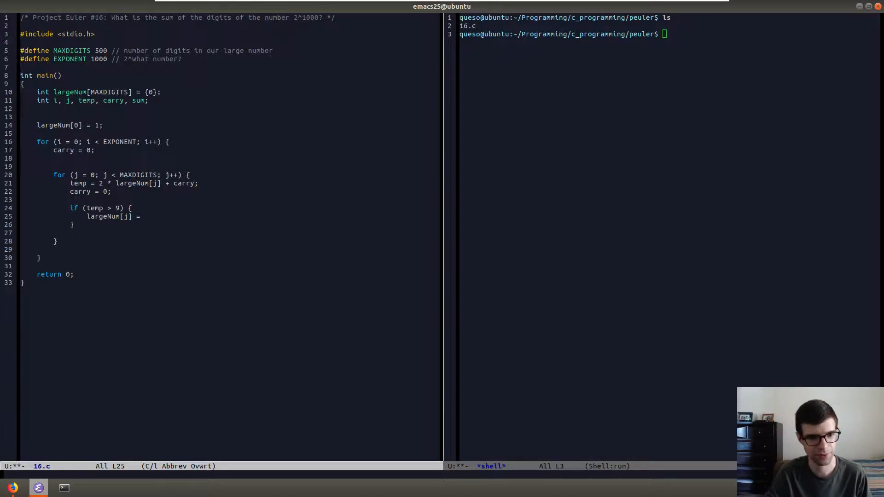
type("temp")
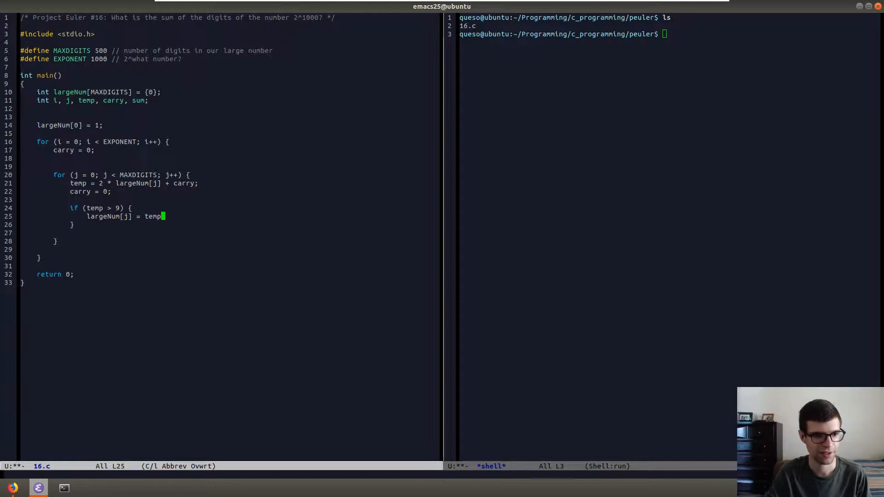
type("% 10")
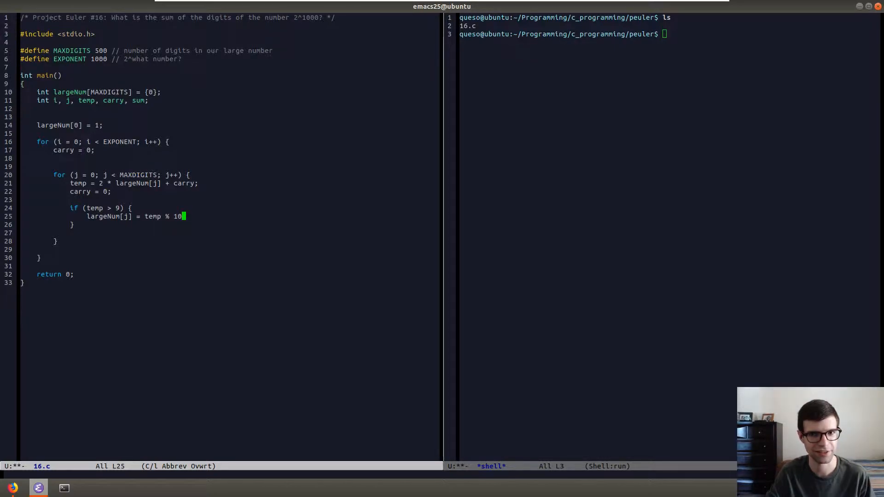
type(";")
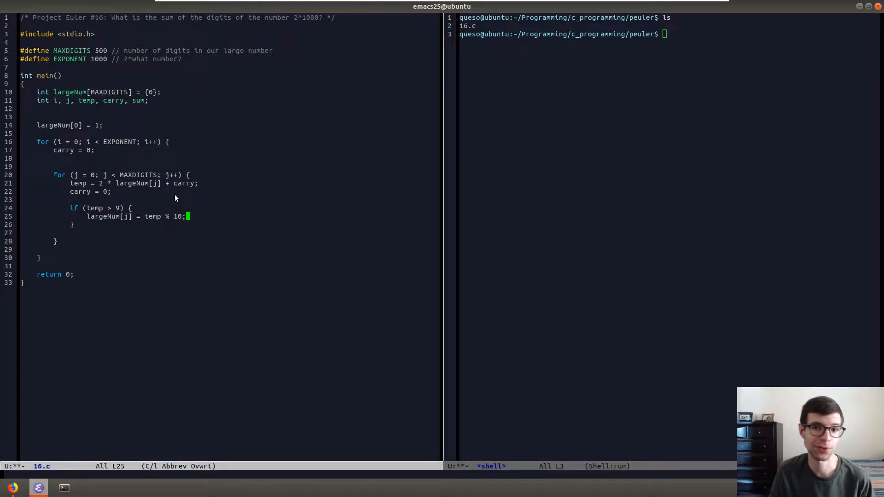
mouse_move(245, 196)
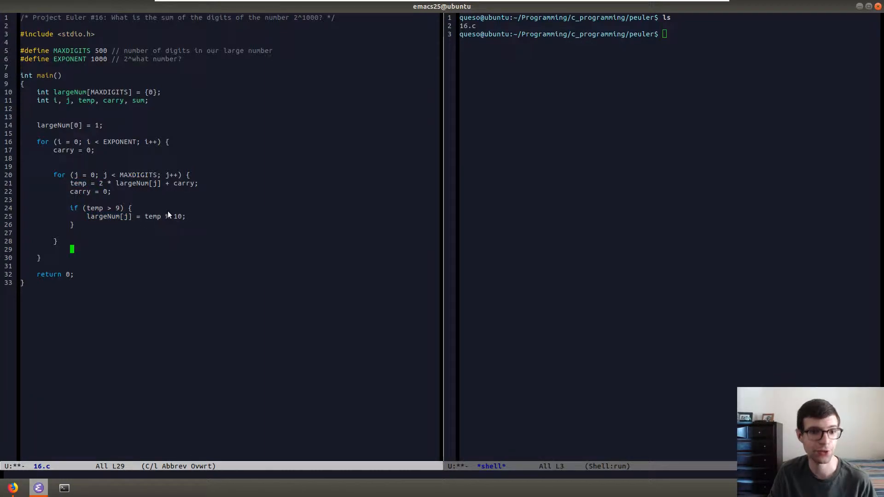
Step: Set carry = temp / 10; inside the if block
type("%")
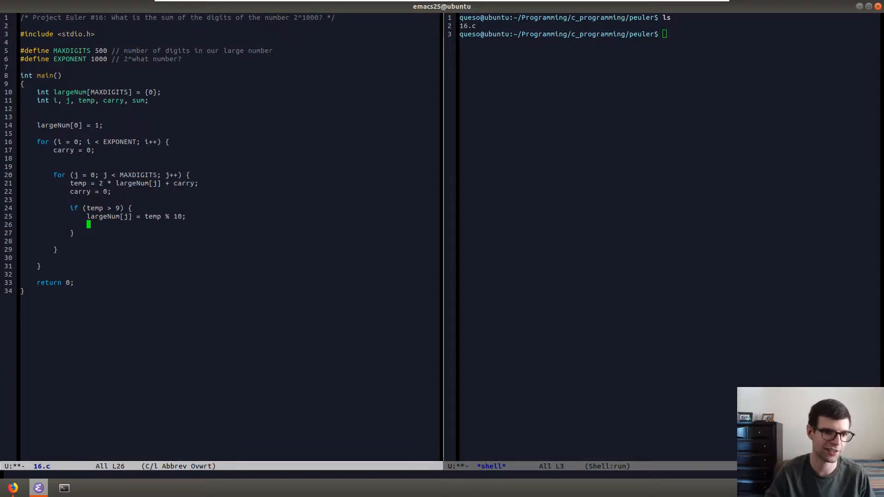
type("carry = temp")
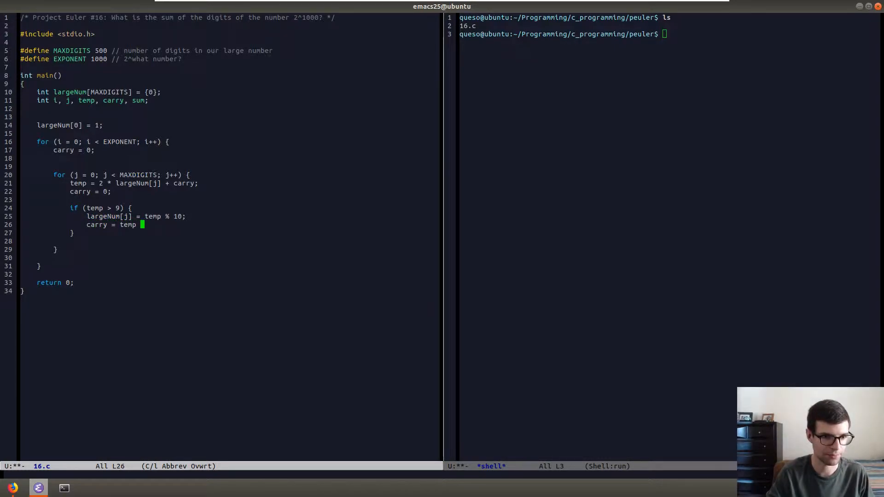
type("/ 10;")
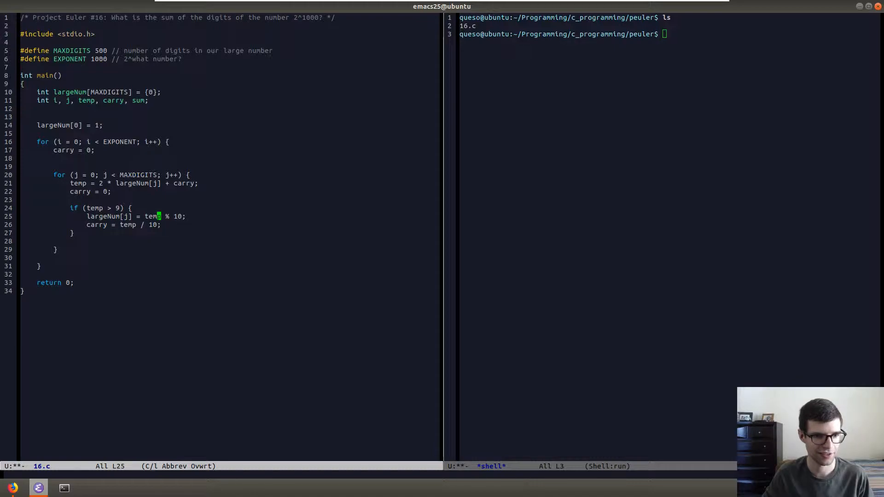
key("Down")
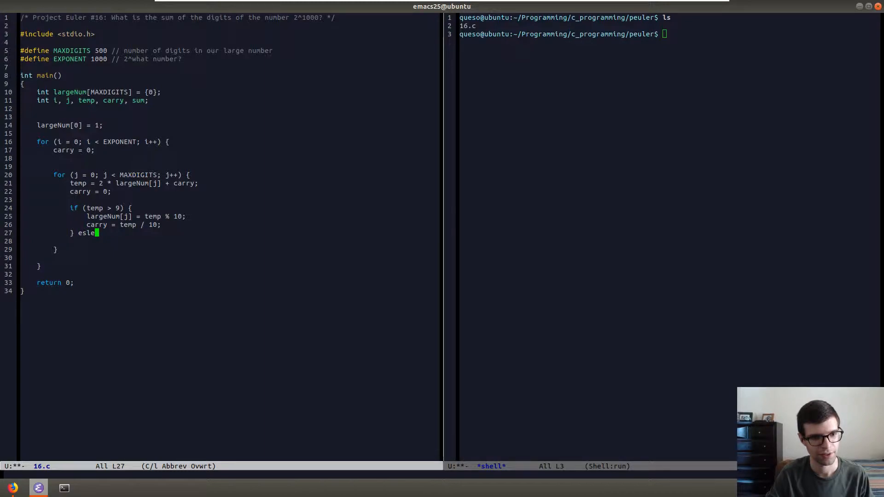
Step: Add an else branch after the if block assigning largeNum[j] = temp;
key("BackSpace")
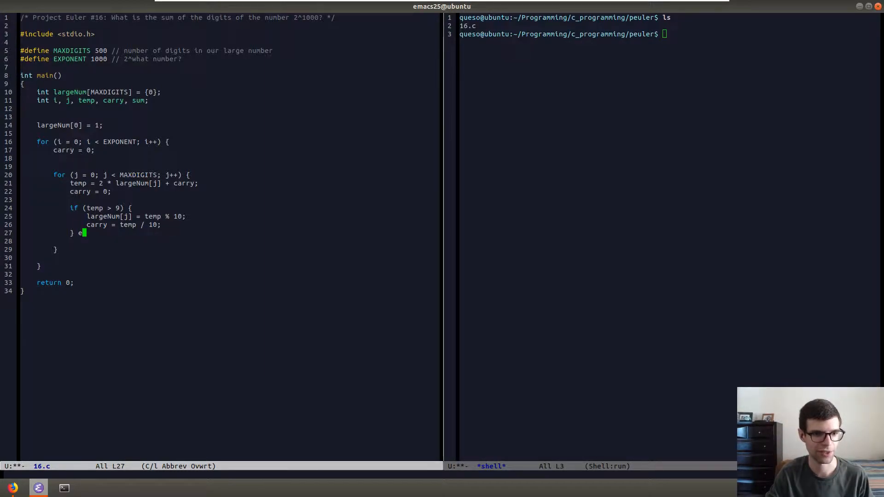
type("lse")
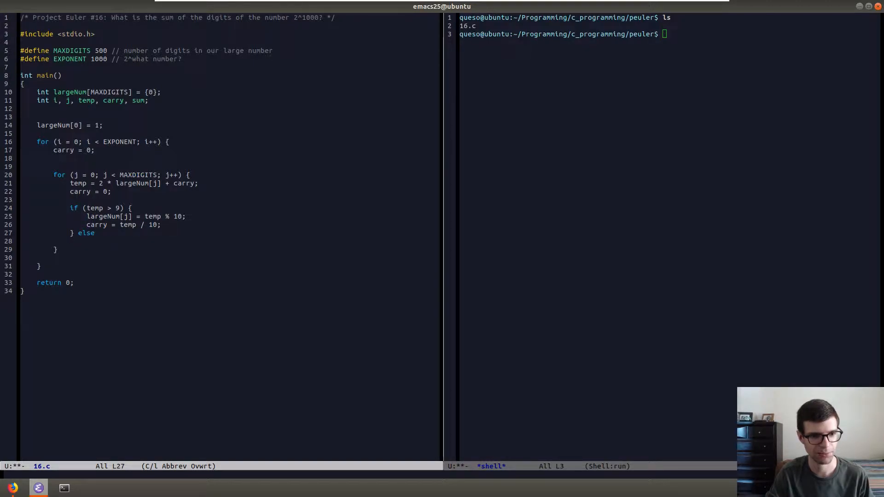
type("large")
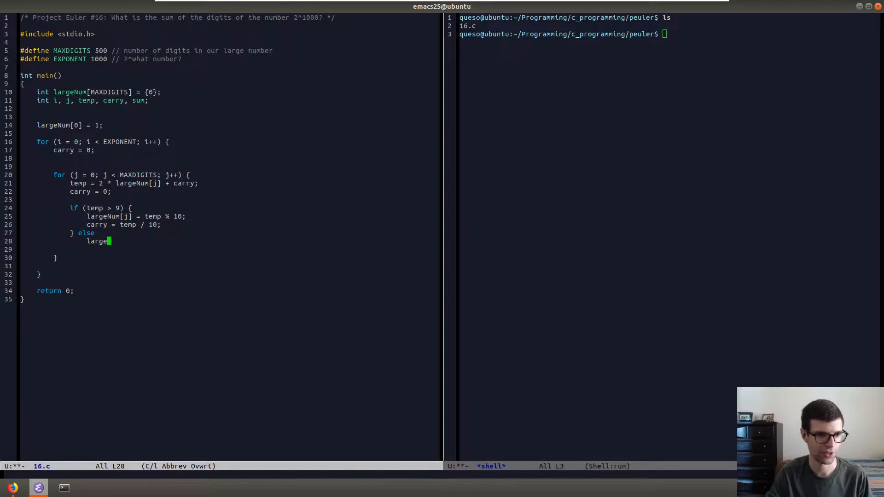
type("Nump")
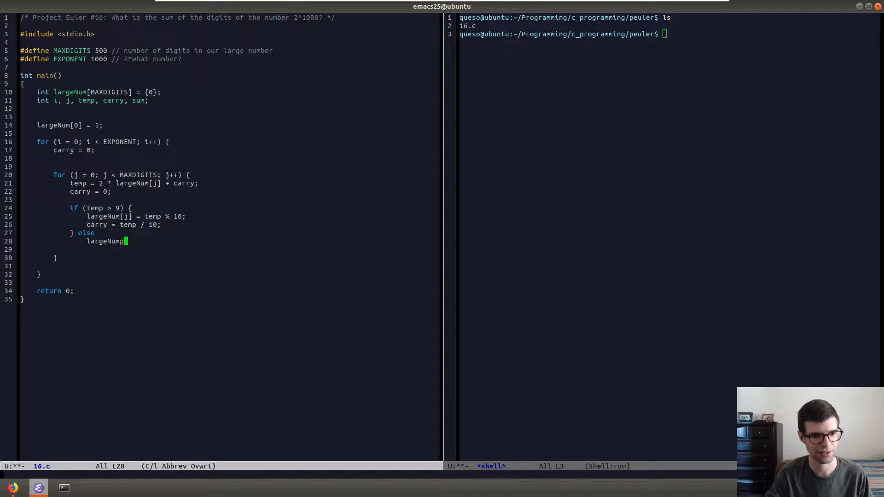
type("[i] =")
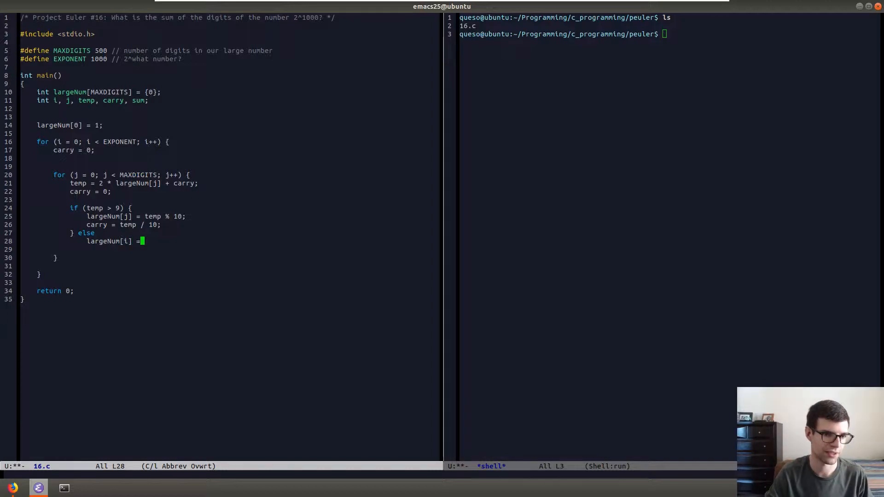
type("temp;")
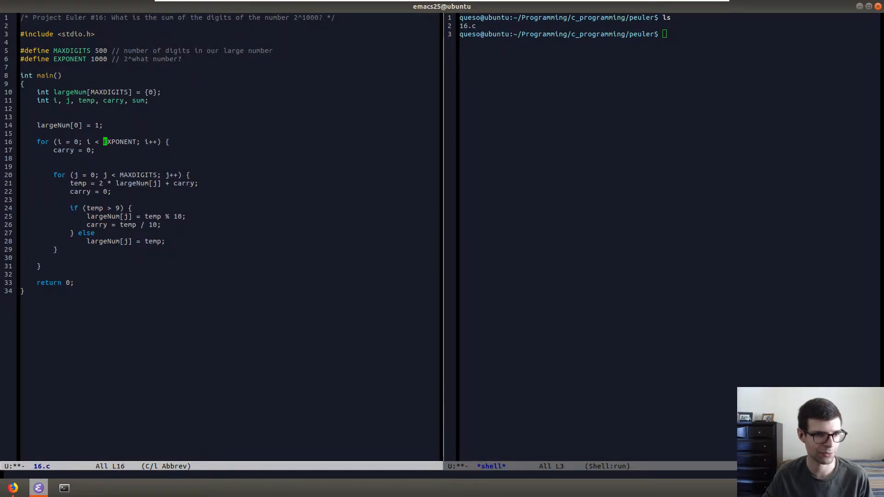
Step: Delete the stray blank lines in the doubling loops and open empty lines before return 0
left_click(108, 175)
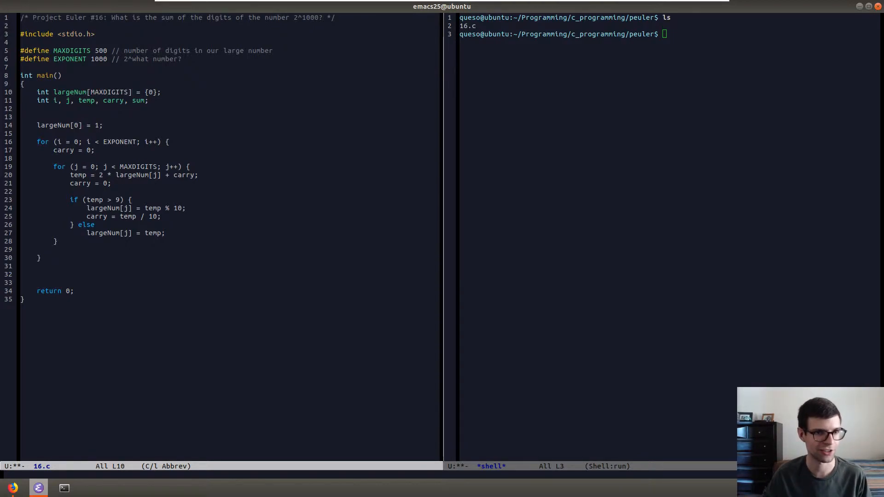
left_click(96, 225)
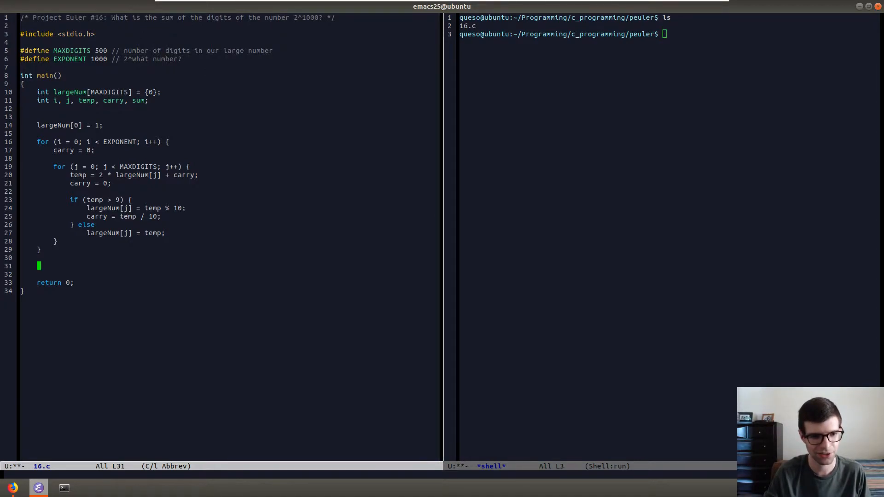
Step: Write the loop header for (i = MAXDIGITS - 1; i >= 0; i--) after the doubling loop
type("for (i")
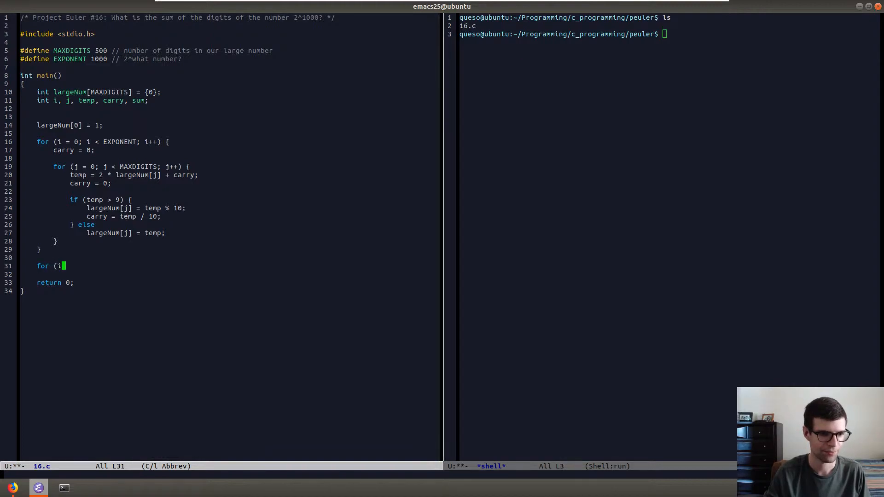
type("= MAX")
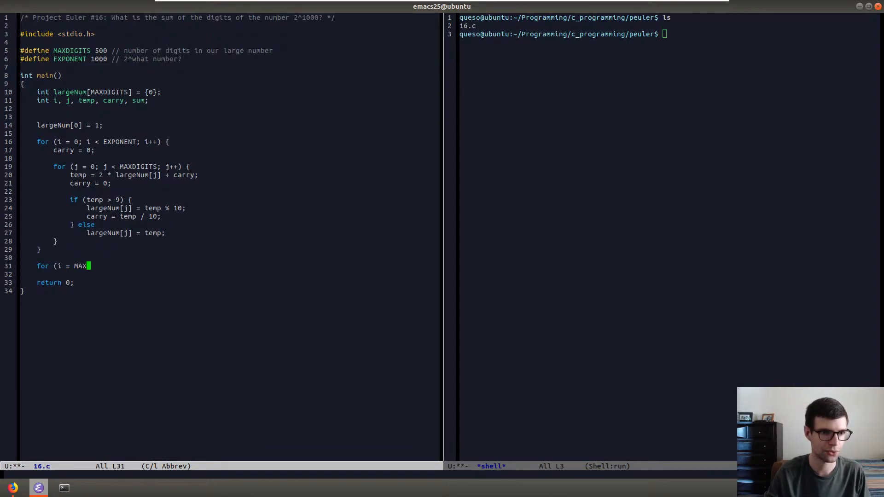
type("DI")
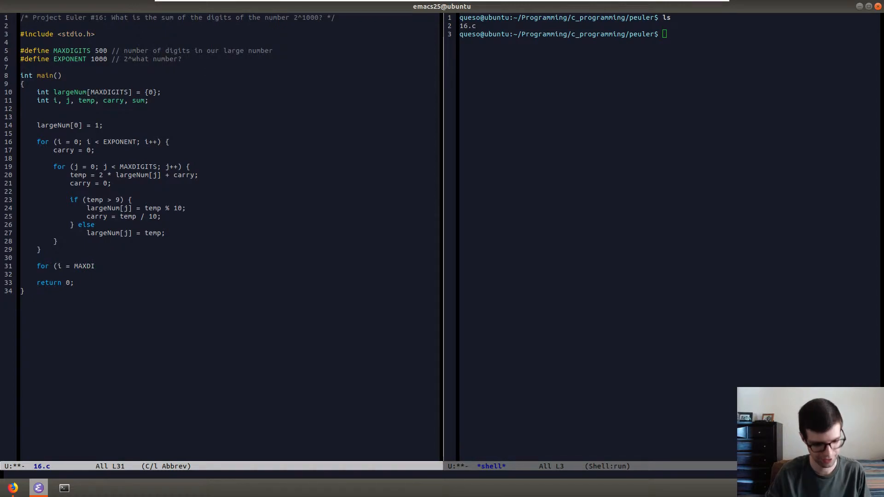
type("GITS")
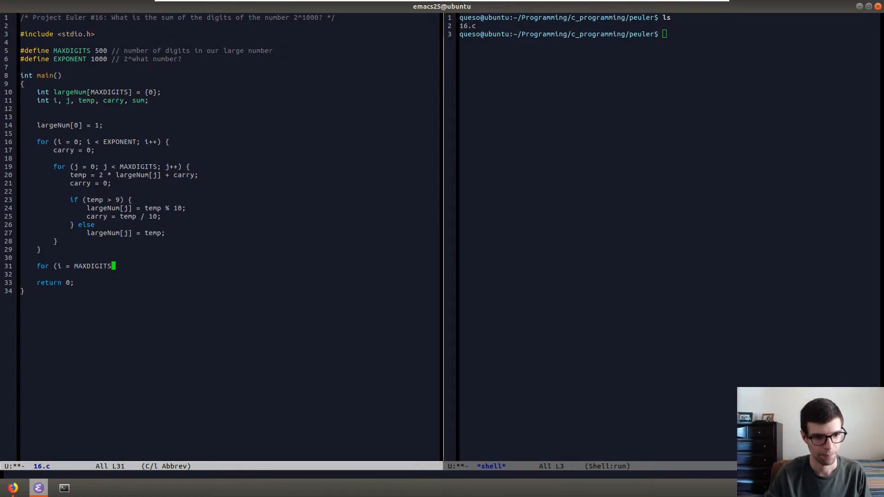
type("\" \"")
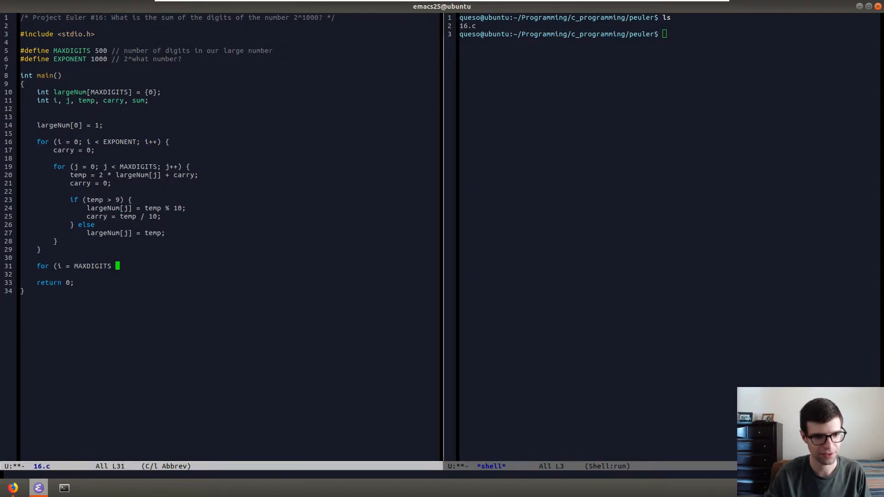
type("- 1")
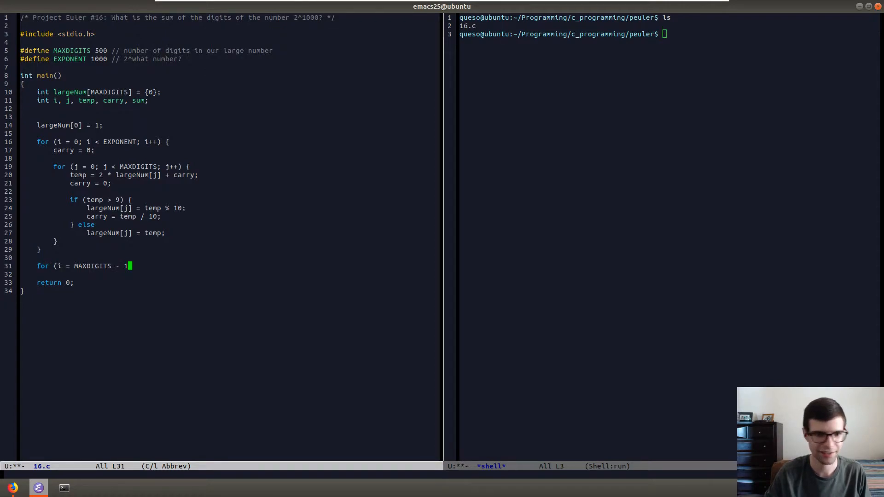
double_click(119, 141)
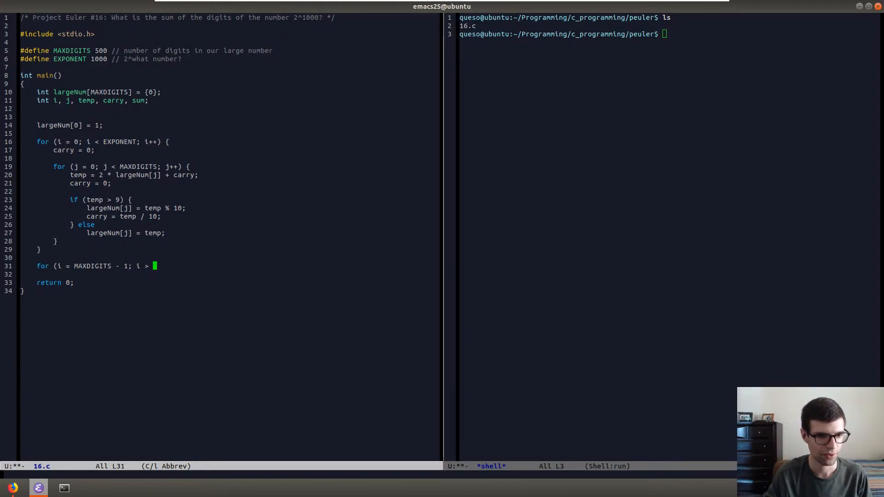
type("0")
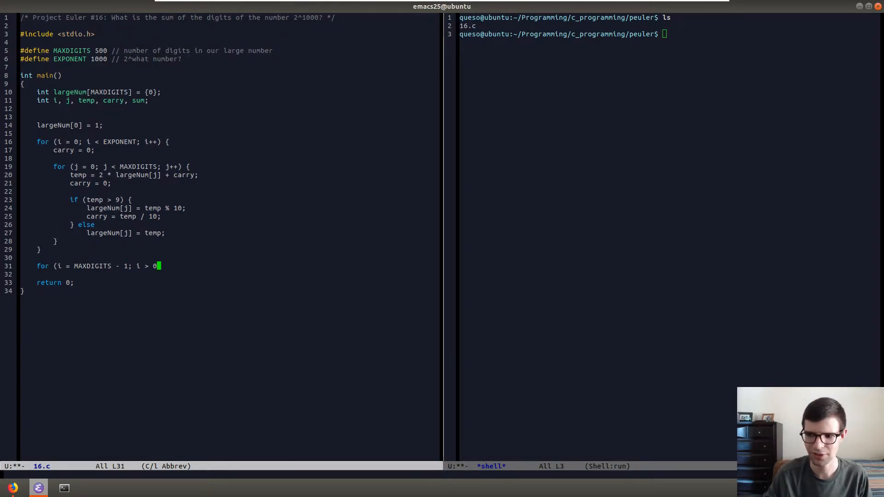
type("=")
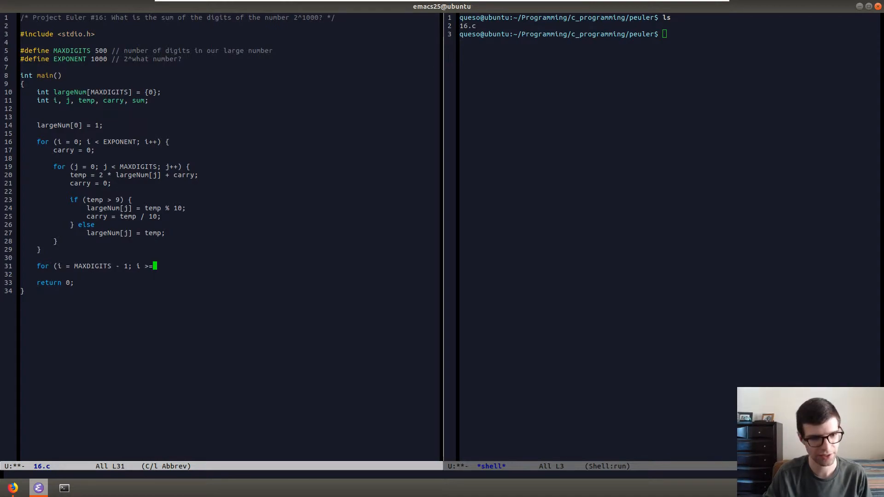
type("0; i--")
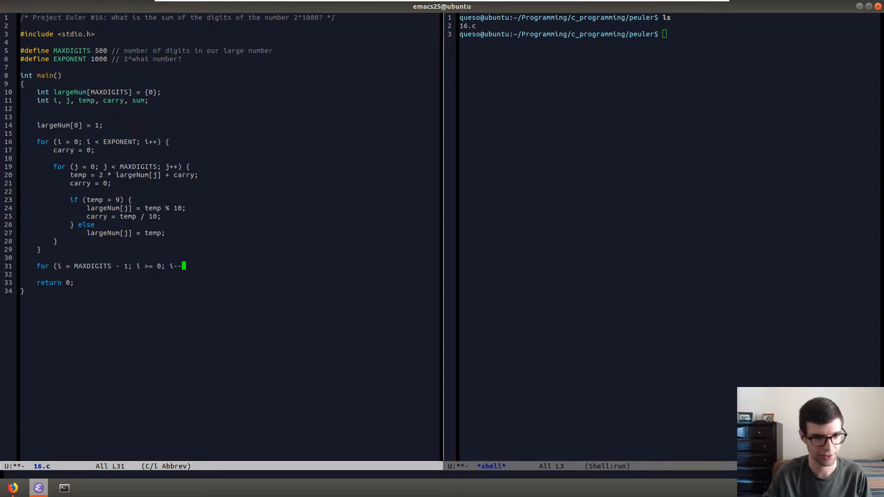
type(")")
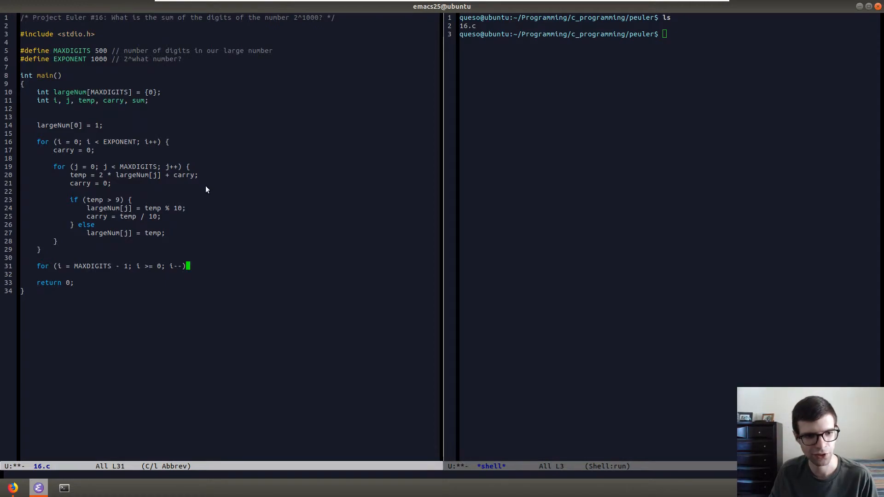
mouse_move(179, 200)
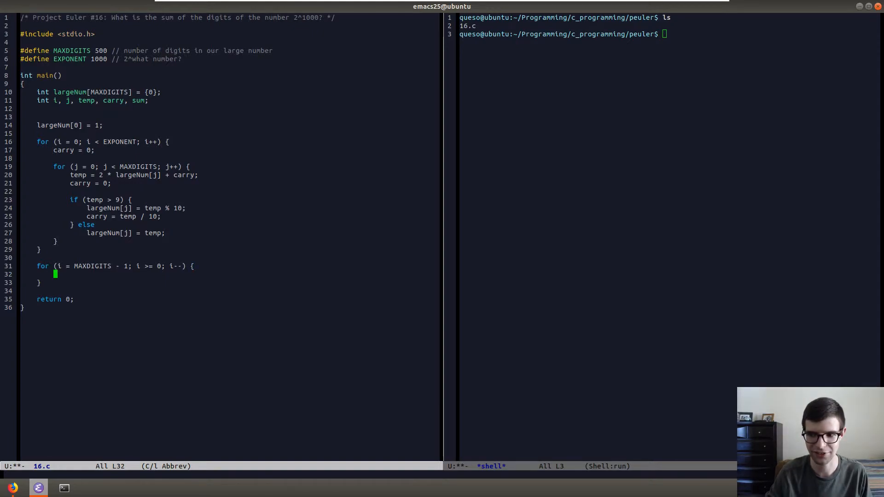
Step: Fill the countdown loop with printf("%d", largeNum[i]); and sum += largeNum[i];
type("print")
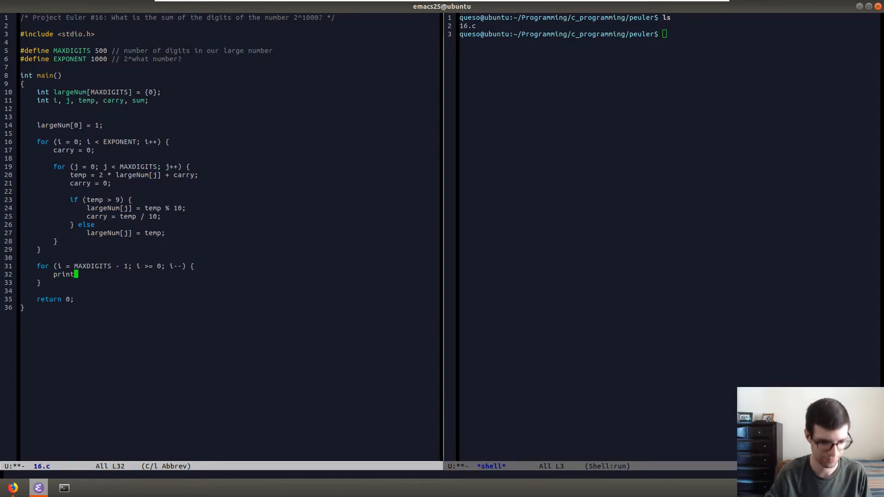
type("f(")
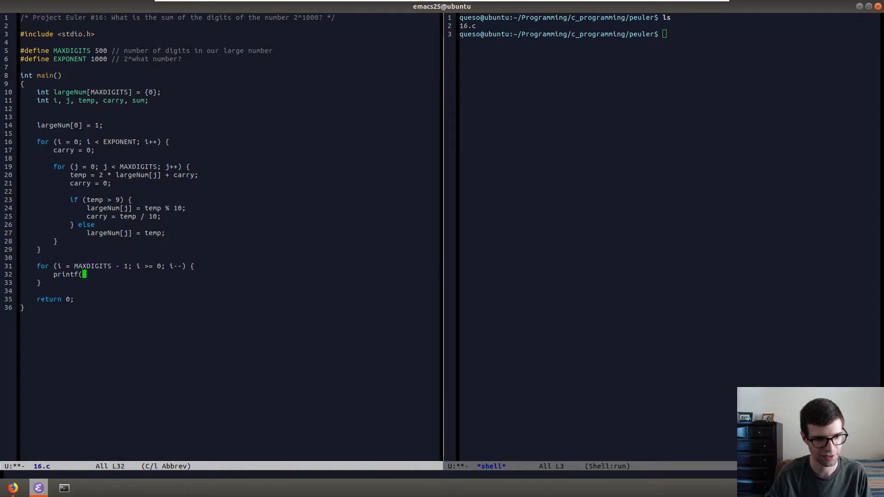
type("\"%")
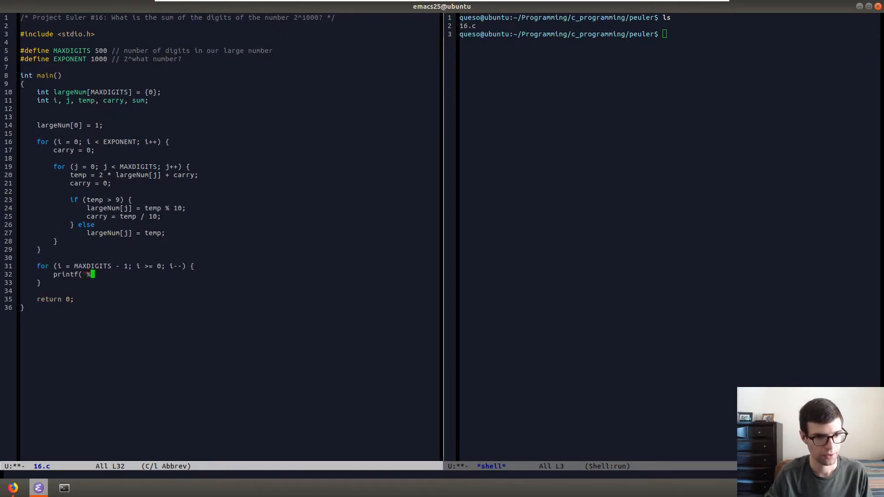
type("d\",")
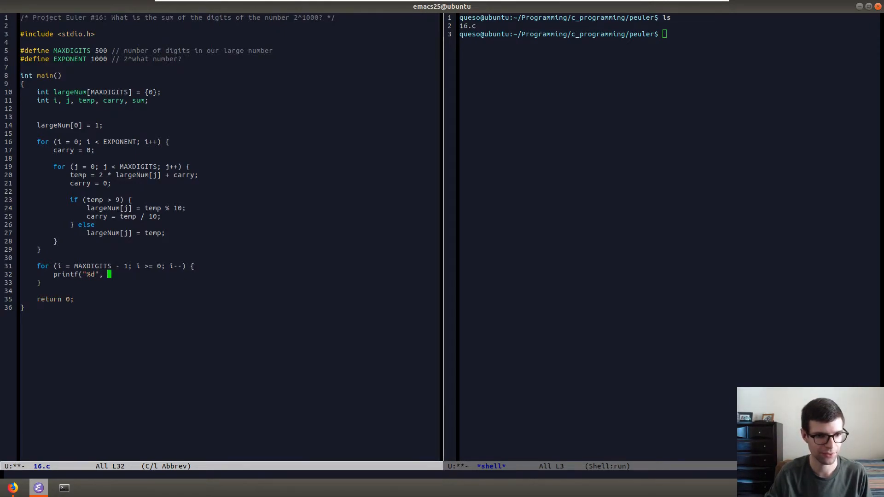
type("largeNu")
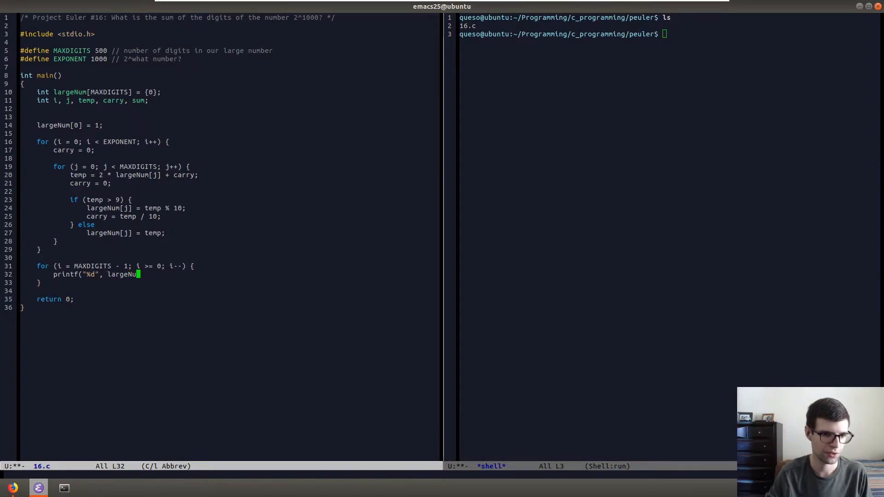
type("[i]")
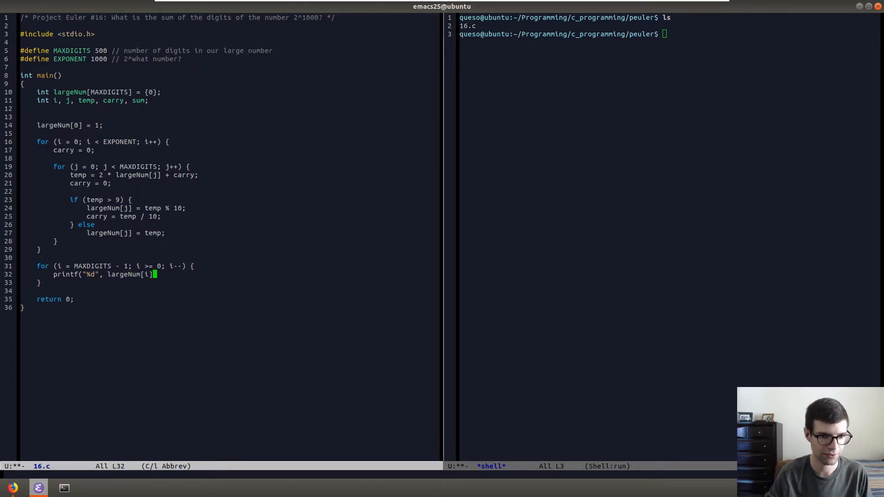
type(");")
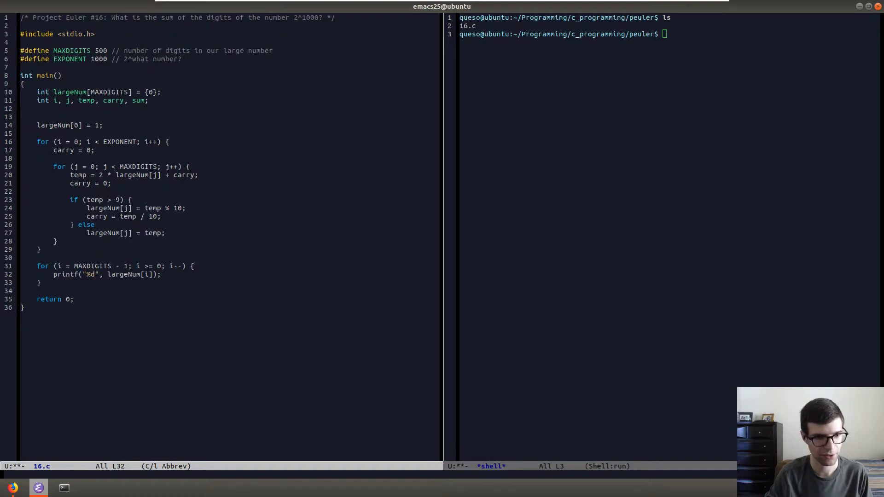
type("sum += lar")
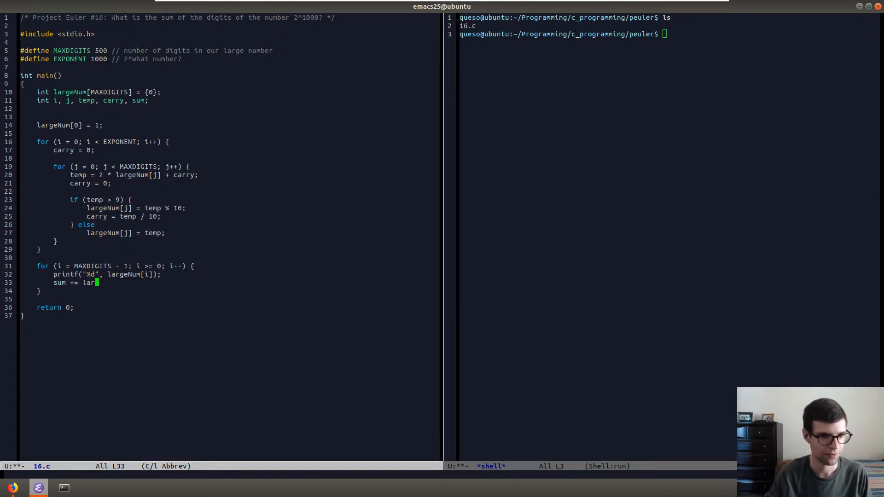
type("geNum[i];")
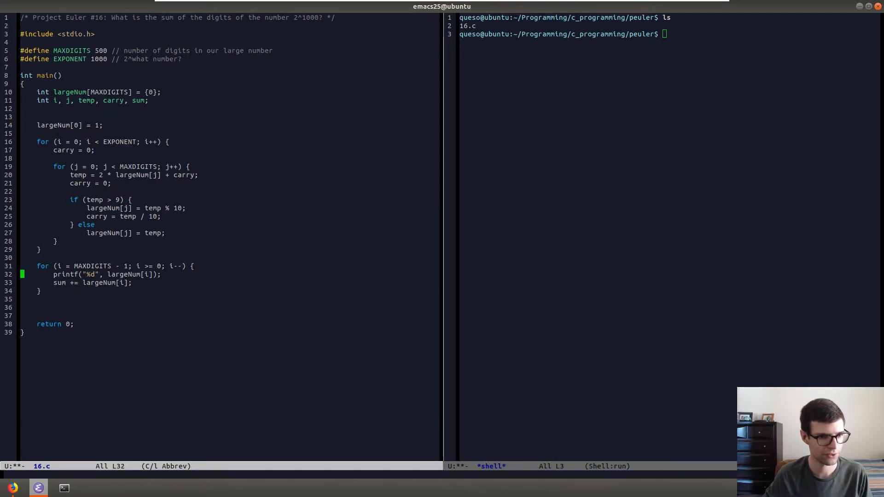
Step: Initialize sum = 0; above the loop and add printf("\n%d\n", sum); after it
type("sum =")
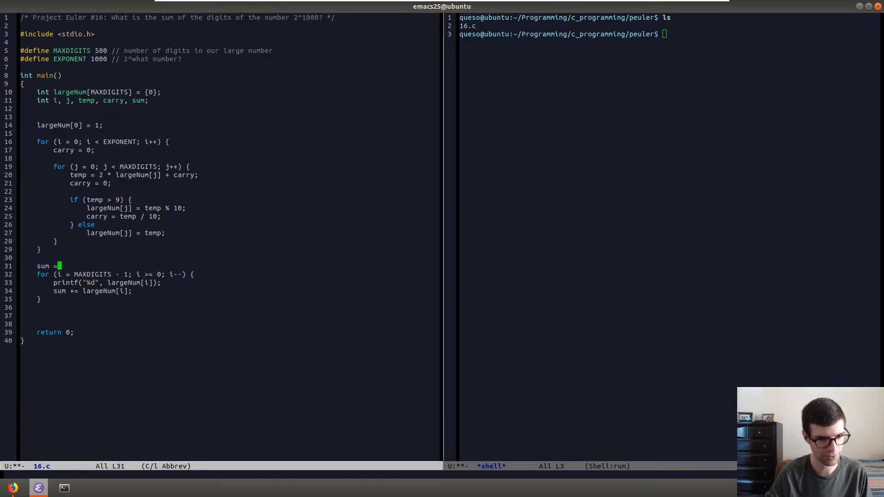
type("0;")
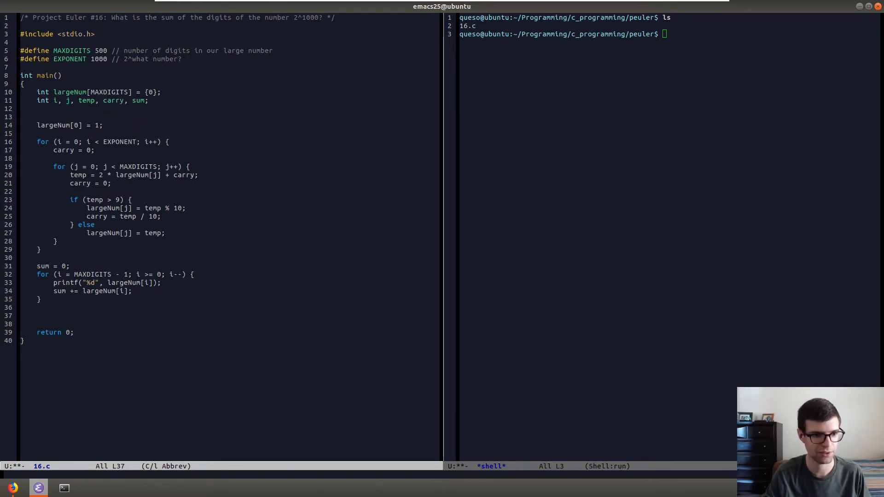
type("printf")
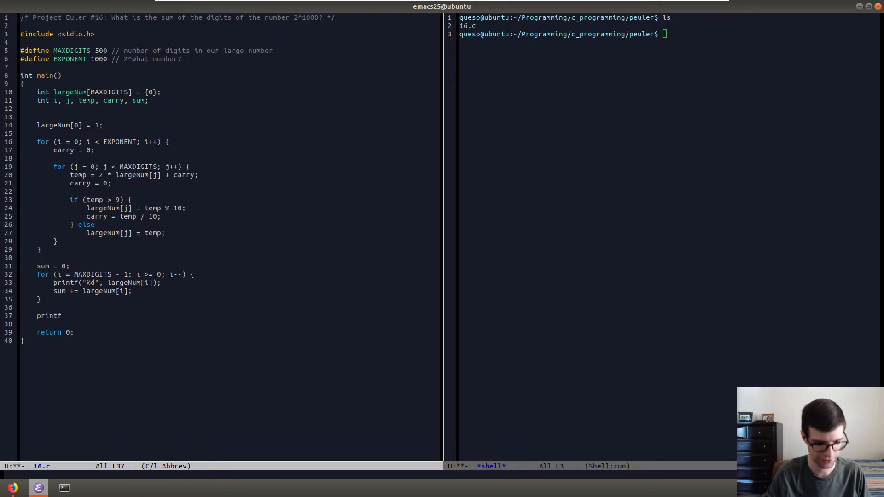
type("(")
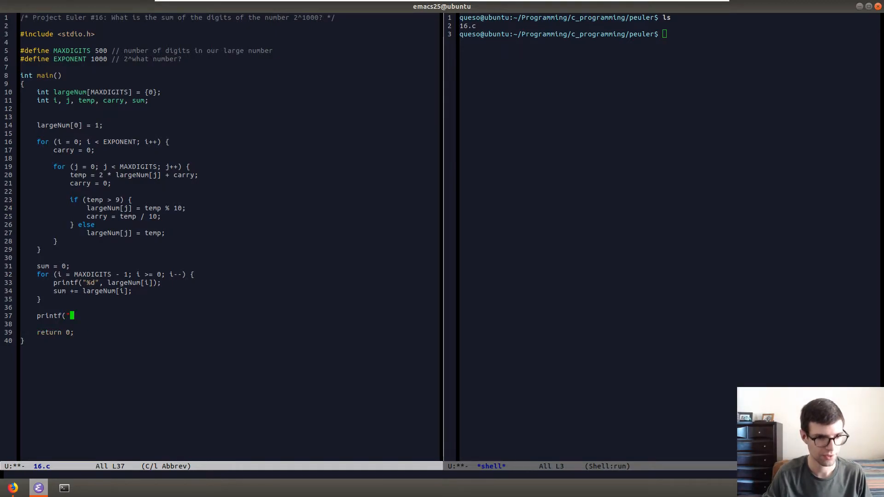
type("\"\\n")
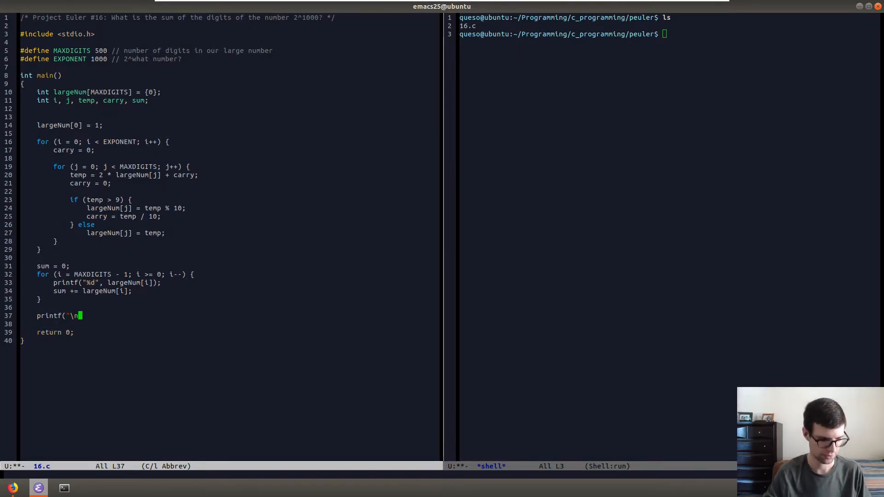
type("%d")
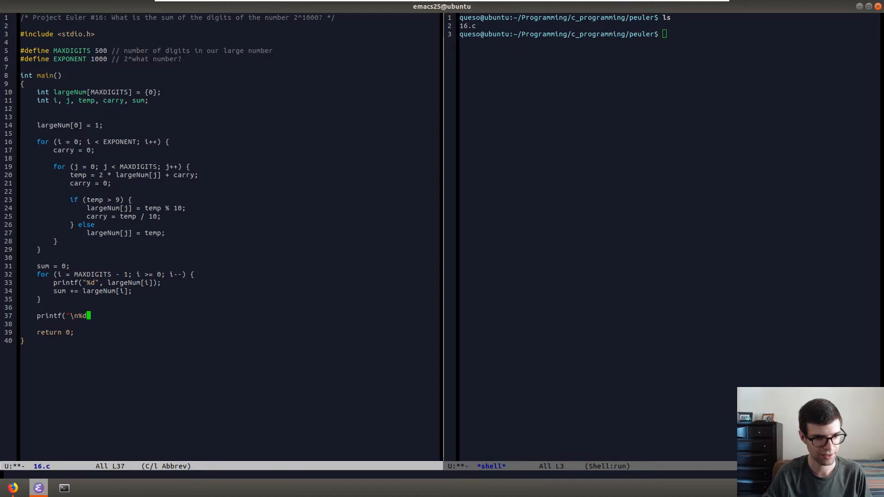
type("\\n")
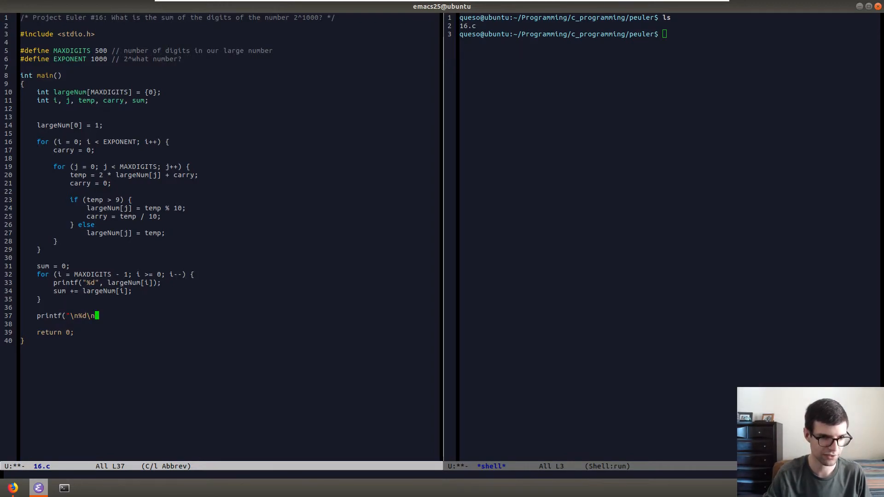
type("\"")
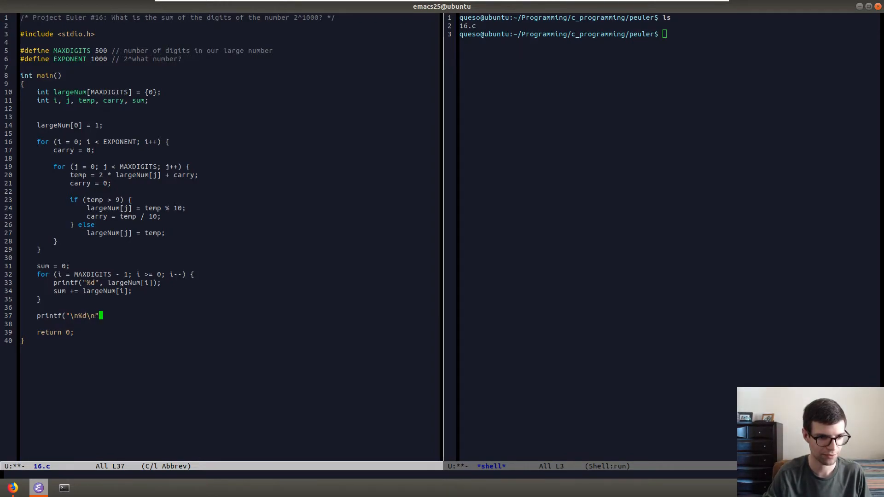
type(", sum);")
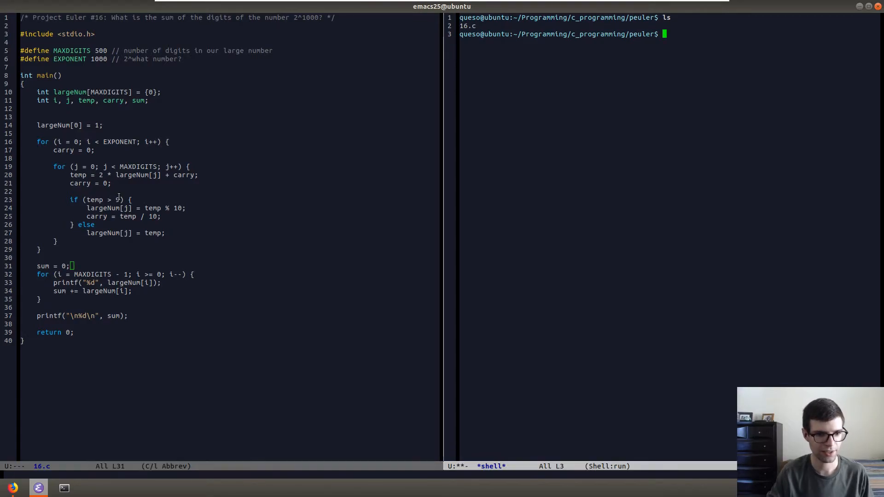
Step: Compile 16.c with clang and run ./a.out, showing the digits and sum 1366
type("clang 16.c")
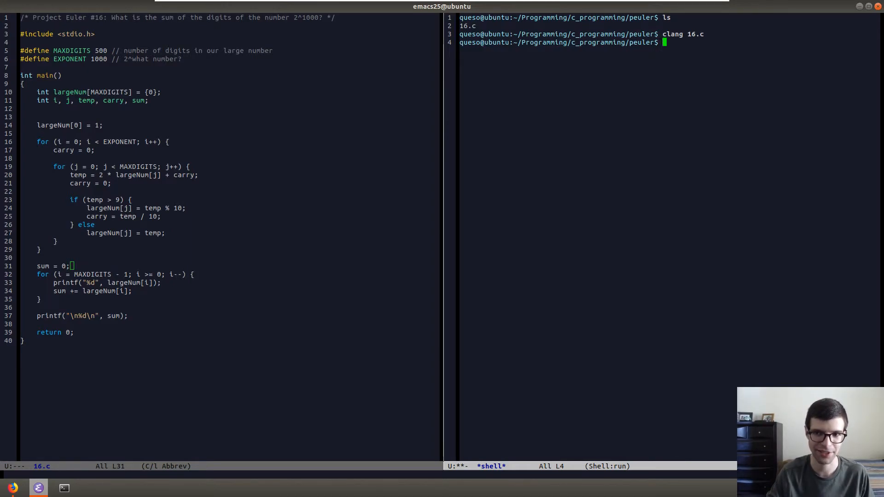
type("./a")
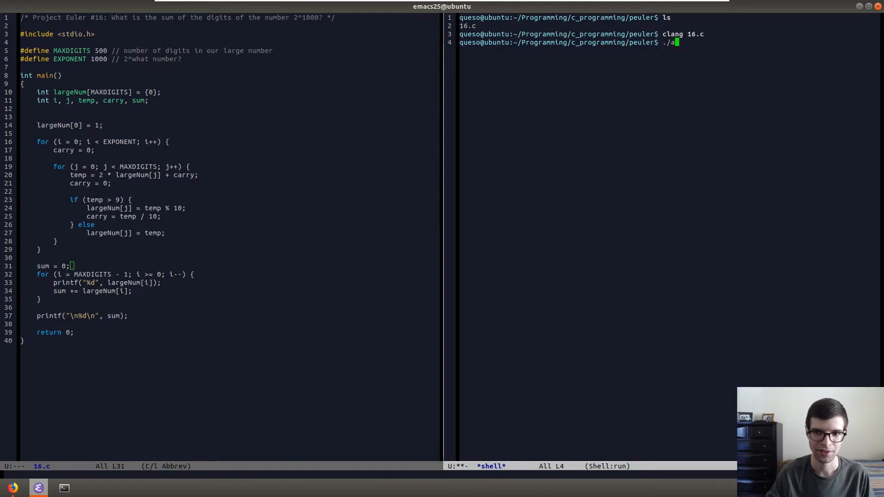
key("Return")
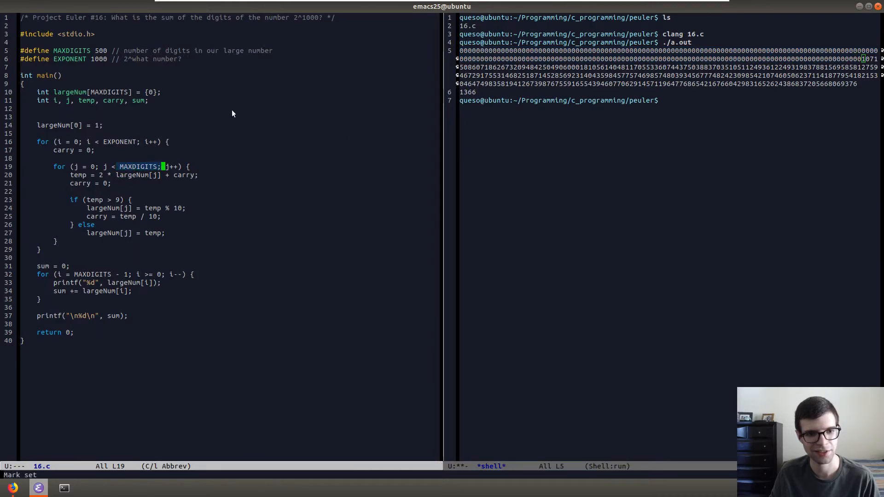
mouse_move(246, 85)
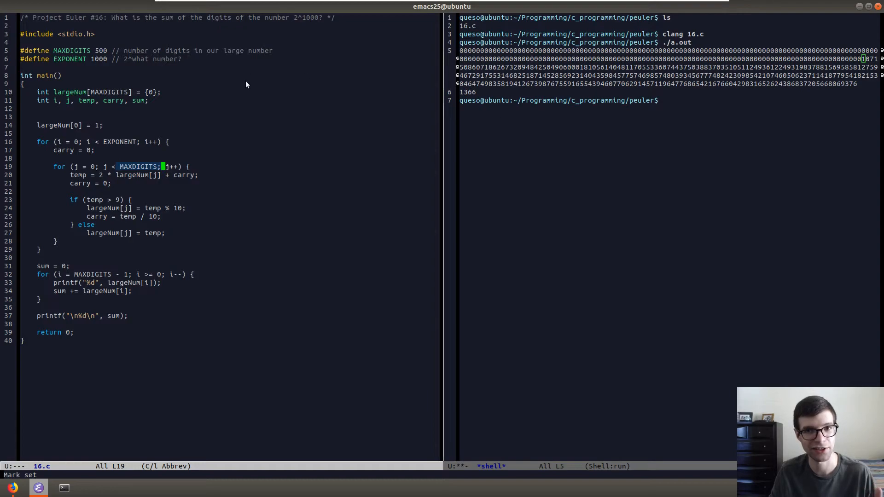
mouse_move(158, 205)
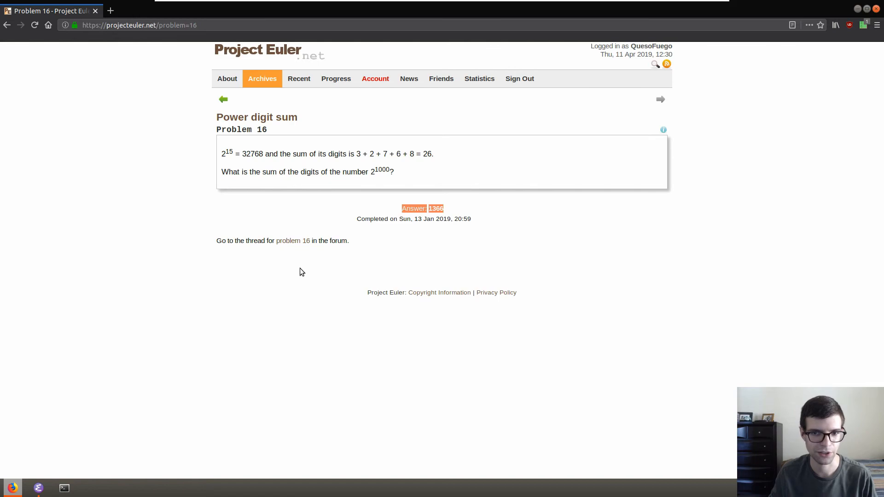
mouse_move(166, 204)
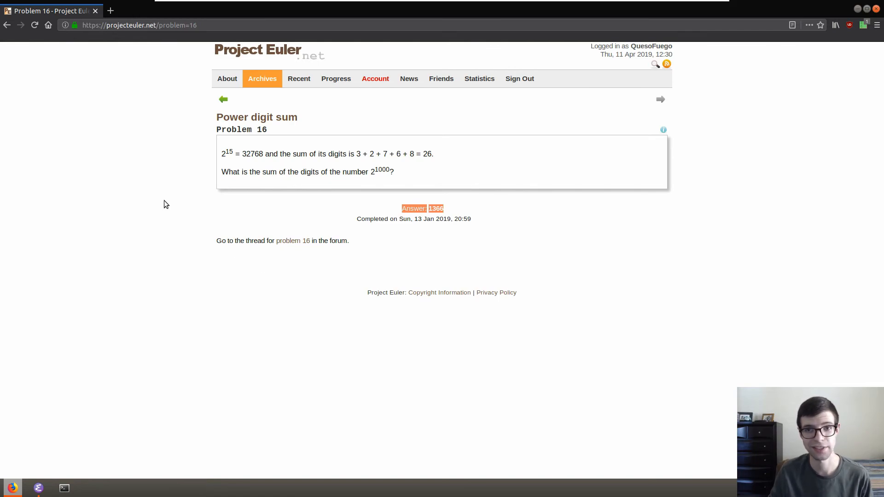